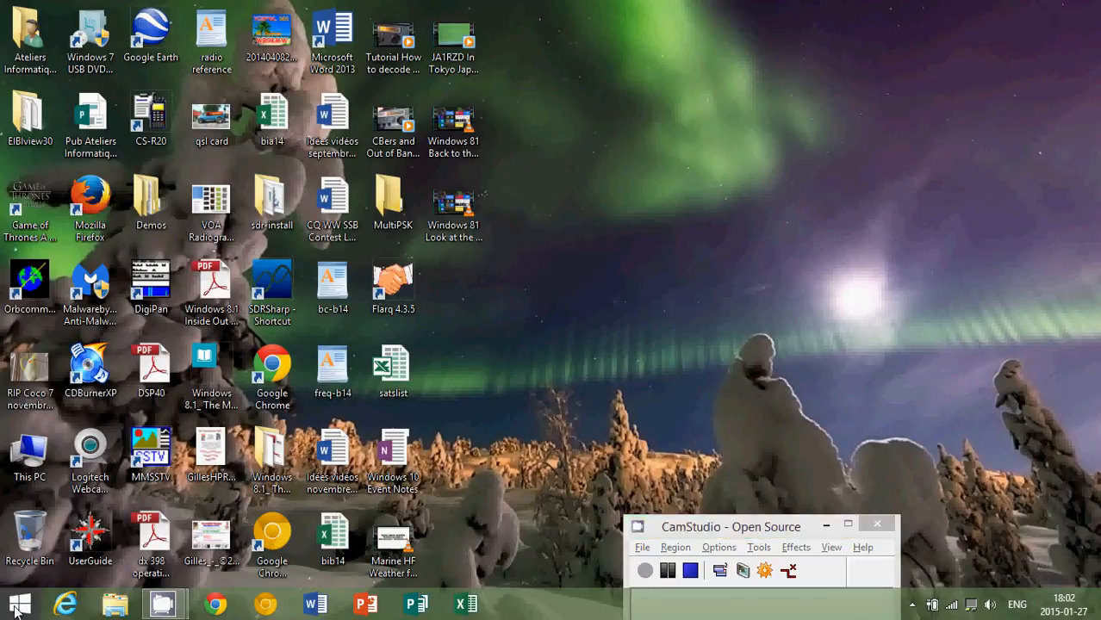
- Bring up the Start screen so the charms bar can be shown from the corner
left_click(21, 596)
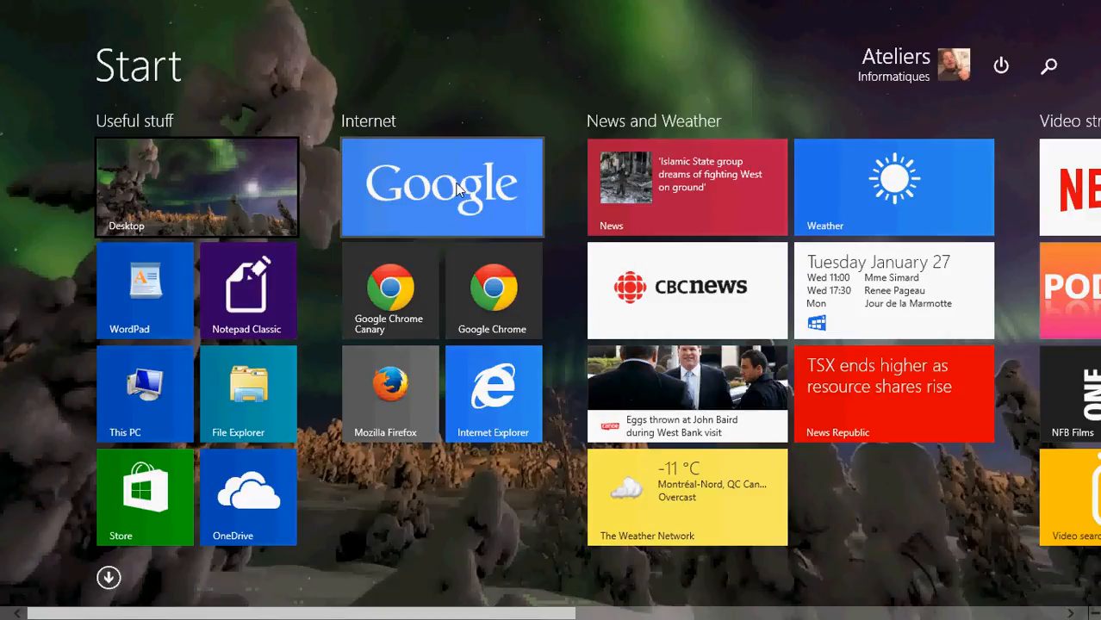
mouse_move(1099, 276)
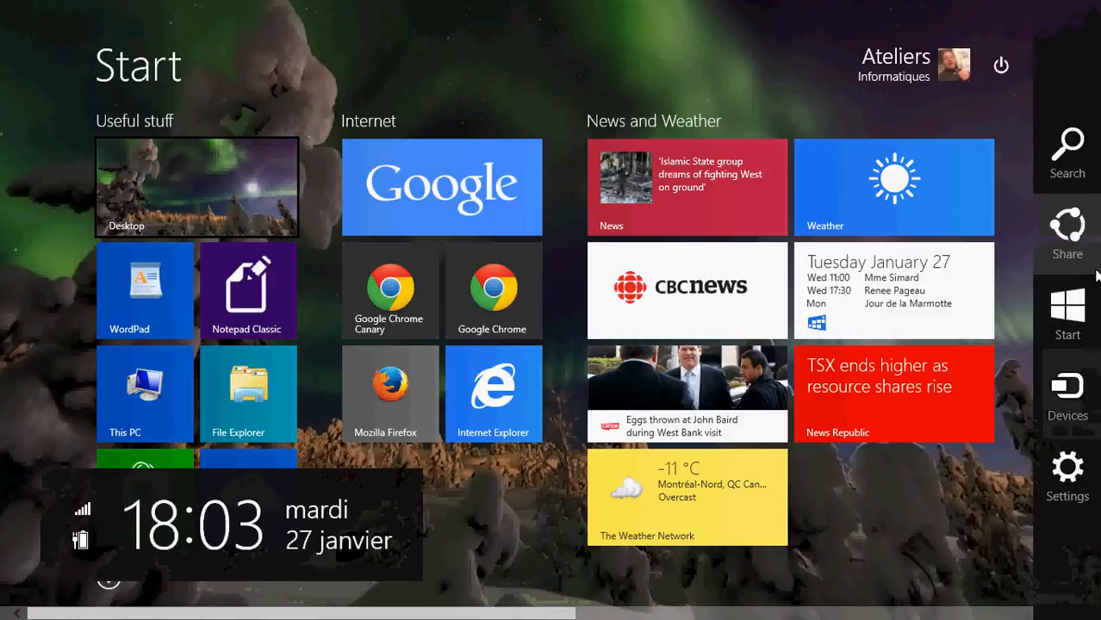
mouse_move(1049, 42)
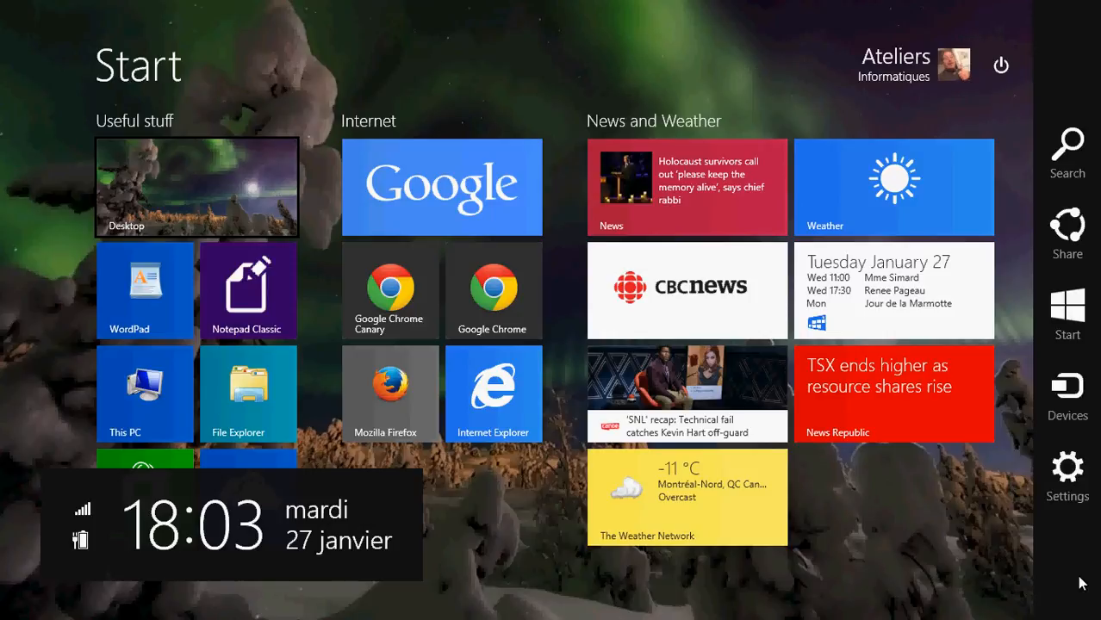
mouse_move(1066, 467)
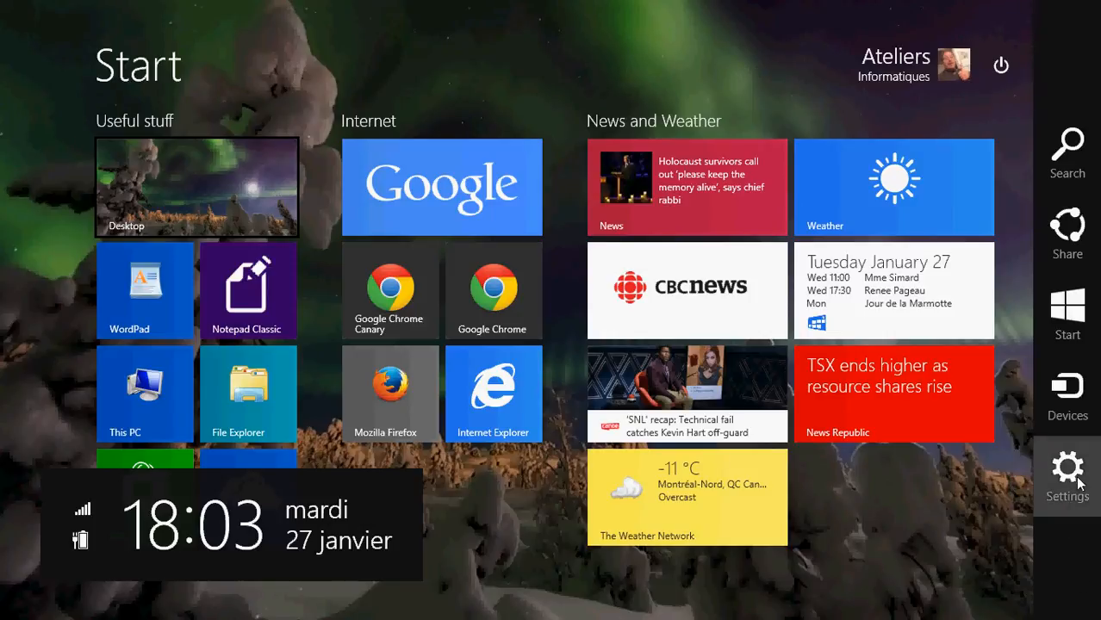
- View the Start screen's Settings pane (Personalize, Tiles, Help), then return to the desktop
left_click(1068, 465)
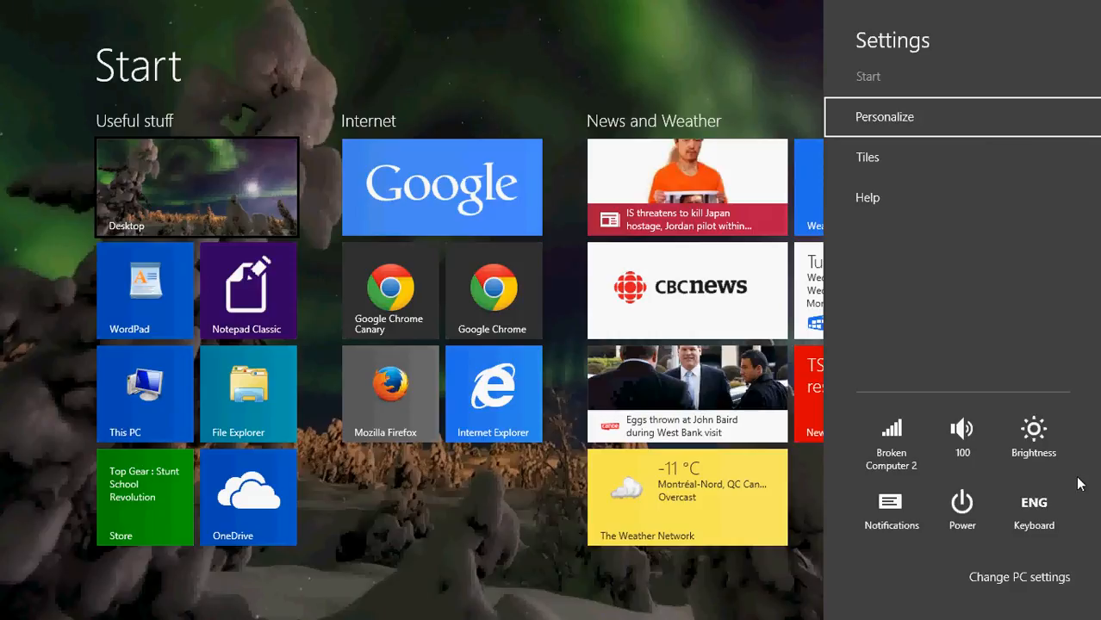
mouse_move(691, 186)
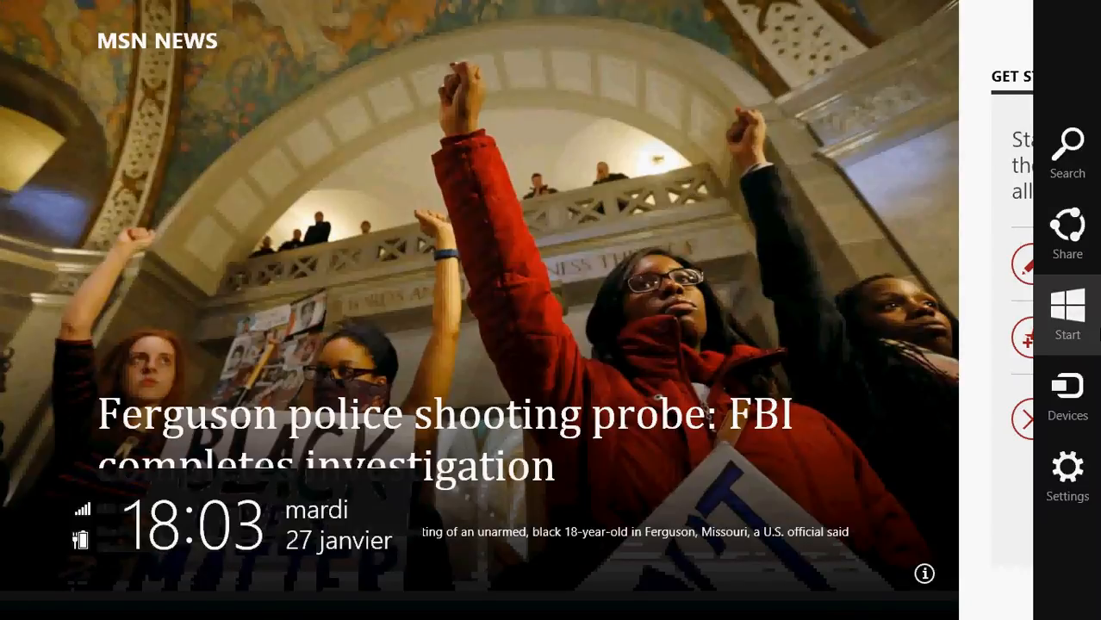
left_click(1068, 467)
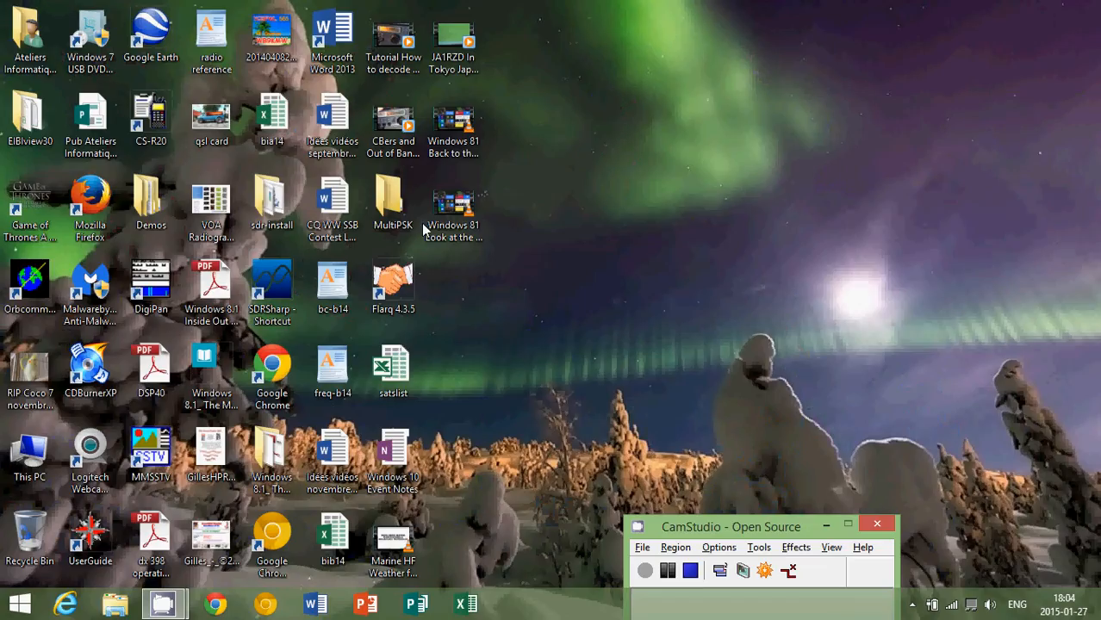
- Search the Start screen for 'mail' and launch the Mail app from the results
left_click(19, 603)
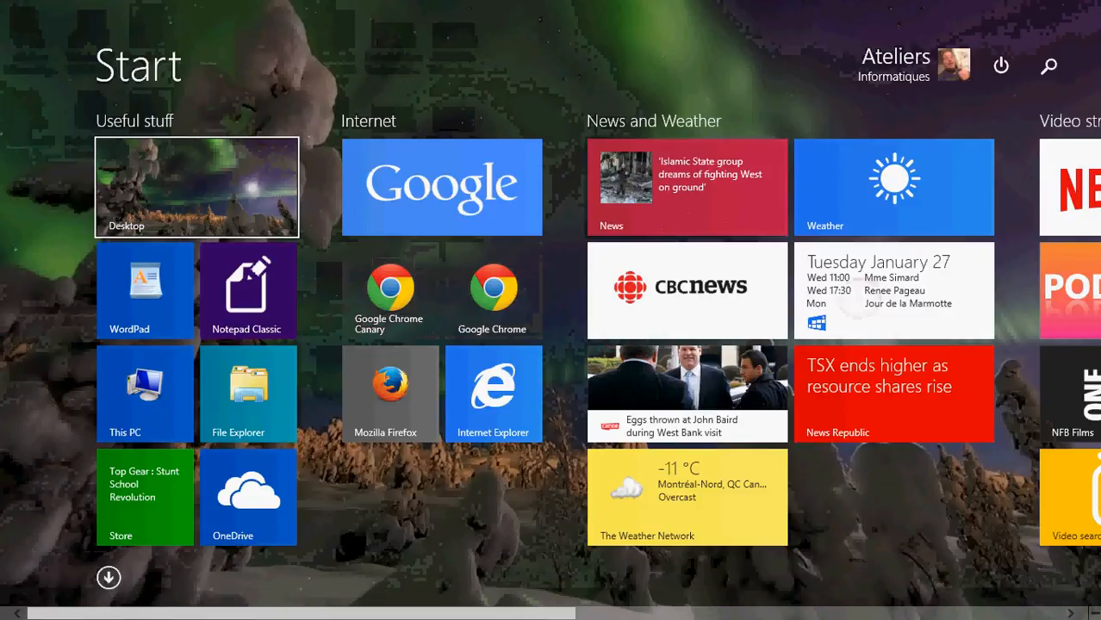
left_click(1048, 65)
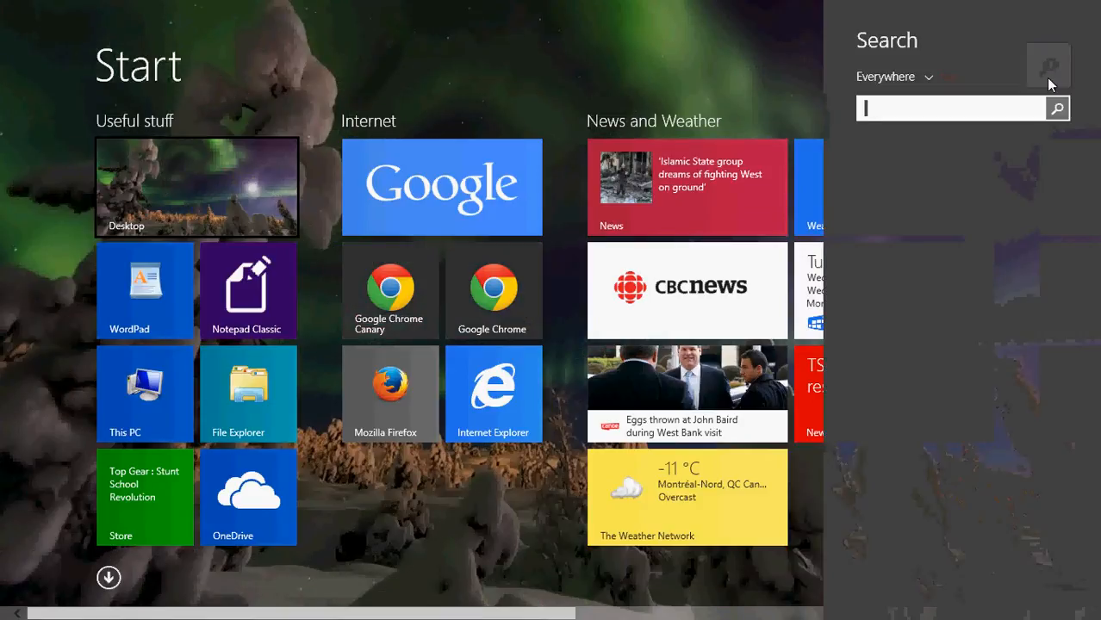
type("mail")
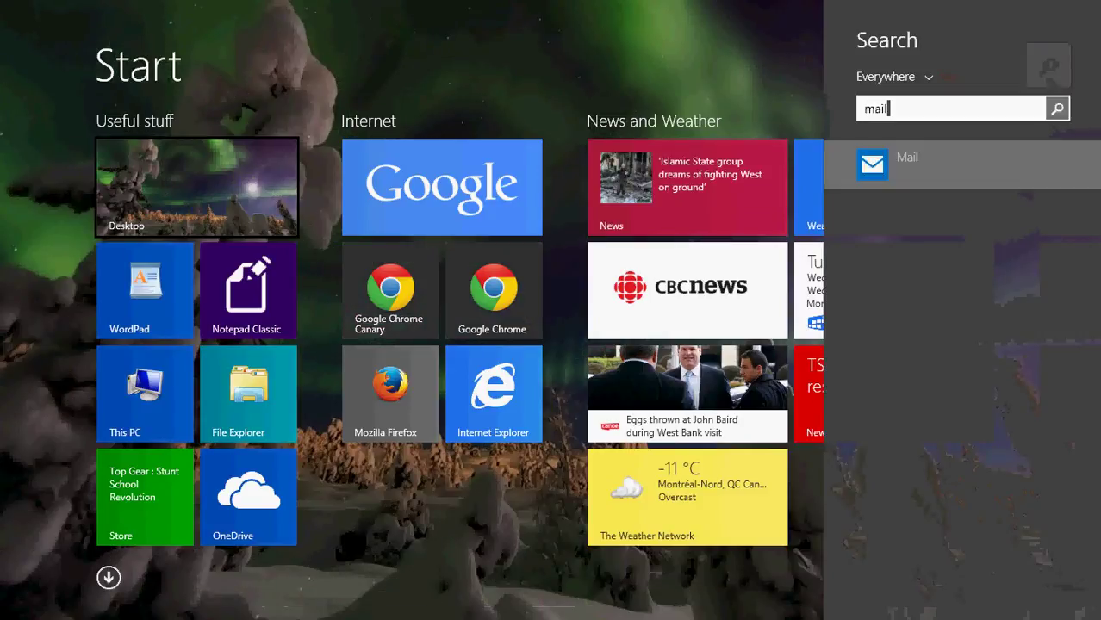
left_click(906, 163)
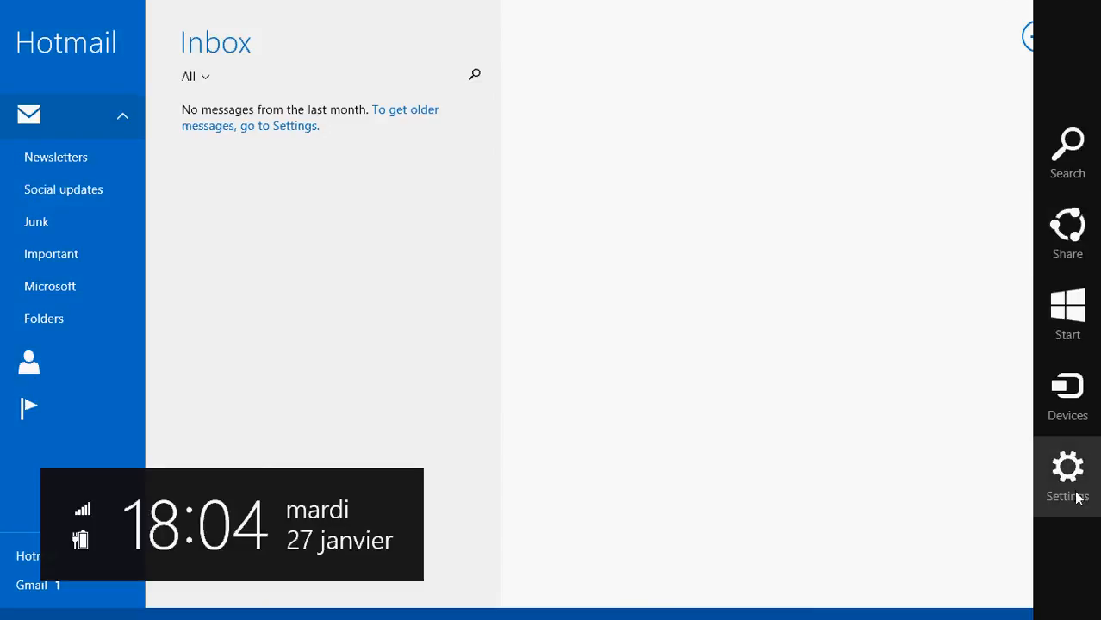
- Show the Mail app's Settings pane over the Hotmail inbox, then dismiss it
left_click(1068, 465)
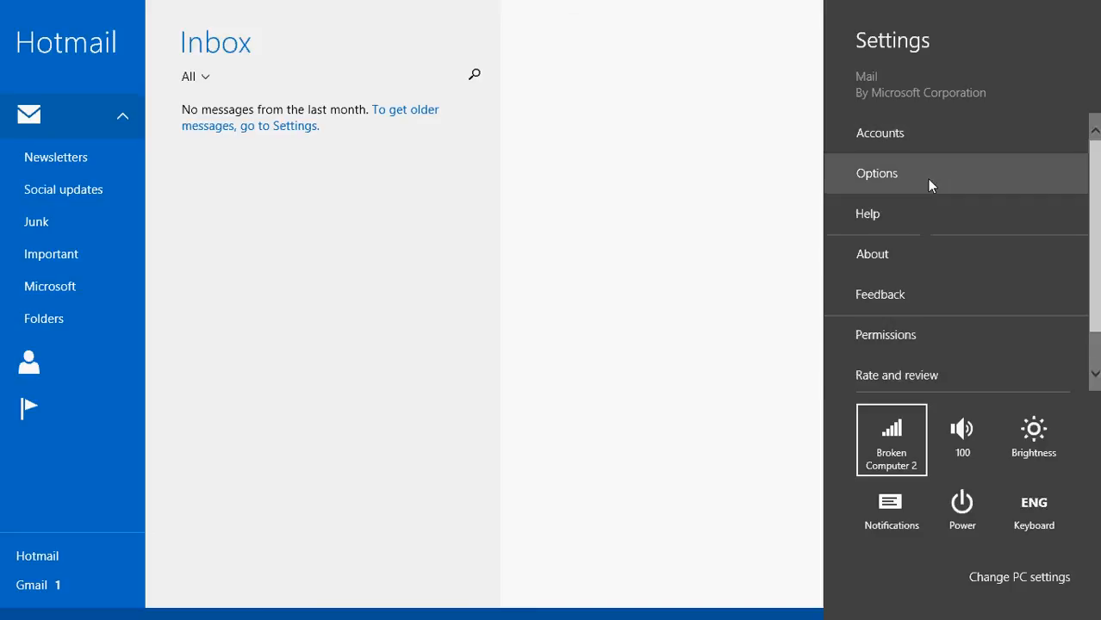
mouse_move(579, 286)
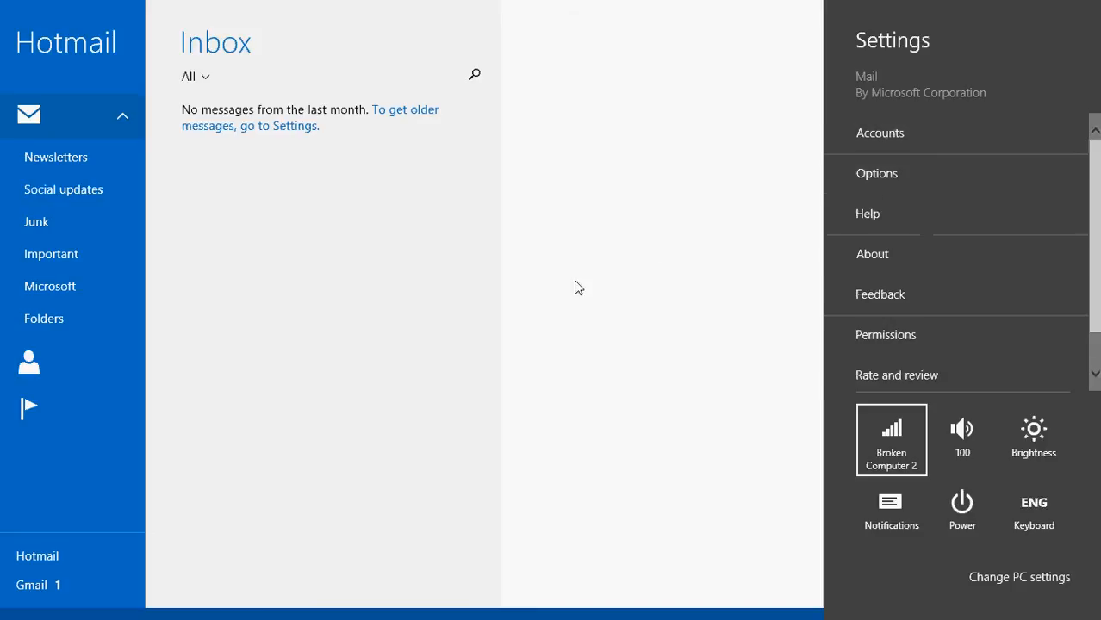
left_click(578, 288)
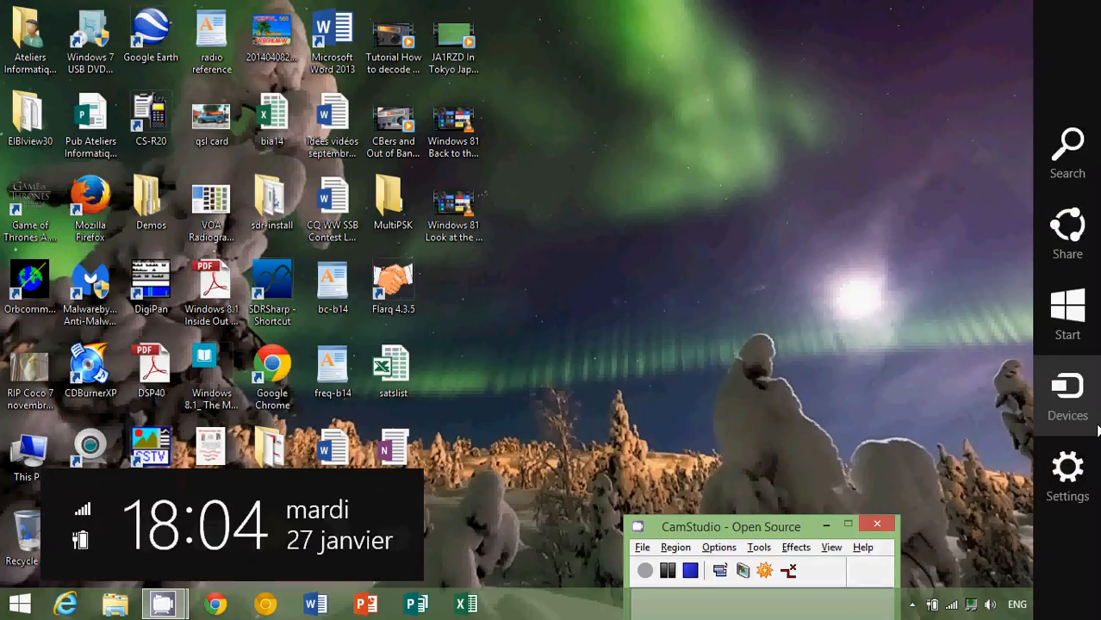
- Show the desktop's Settings pane and scroll through the list of available Wi-Fi networks
left_click(1068, 465)
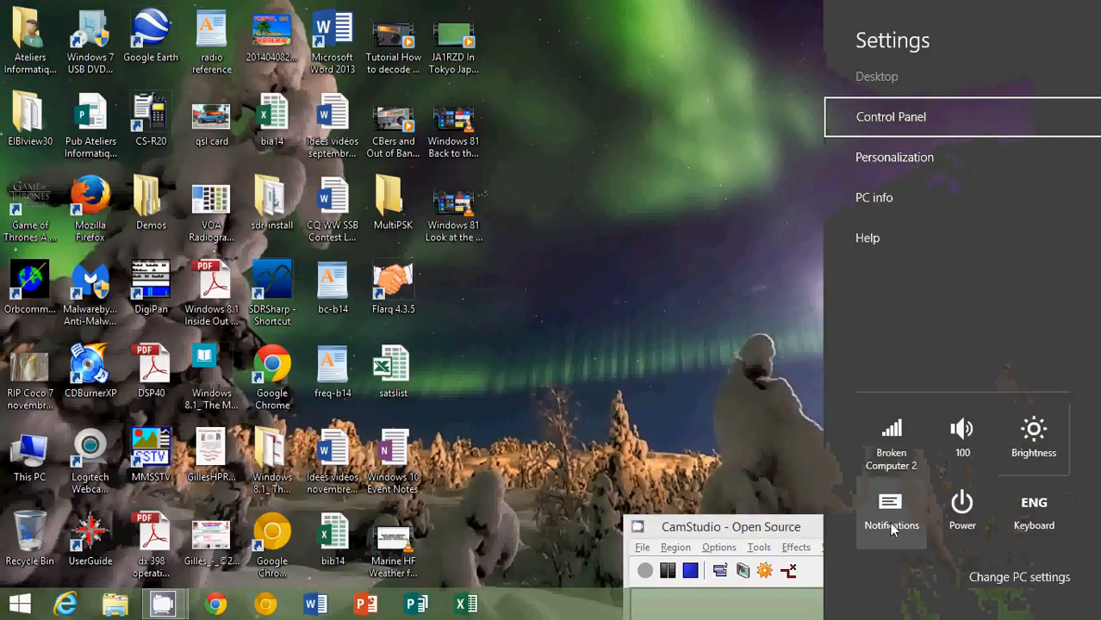
mouse_move(931, 538)
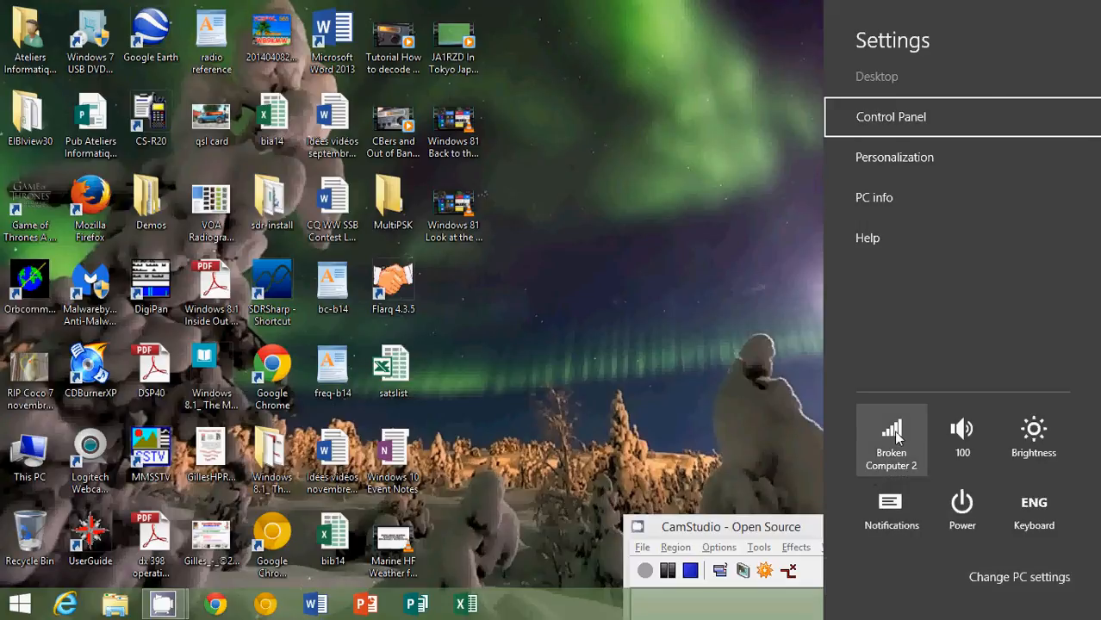
left_click(892, 439)
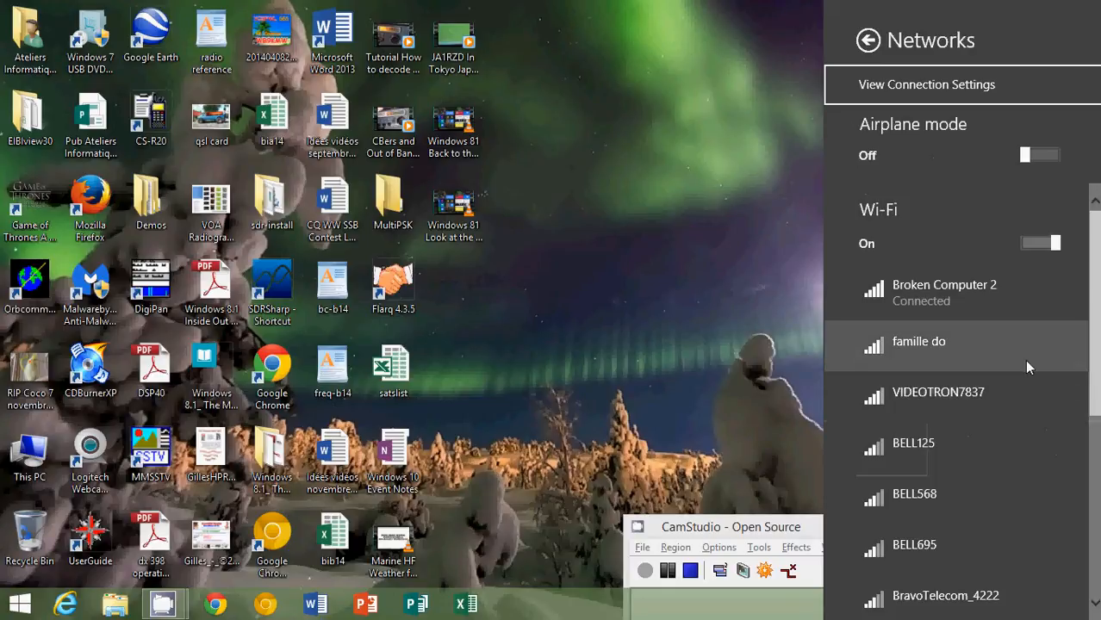
scroll("down", 3)
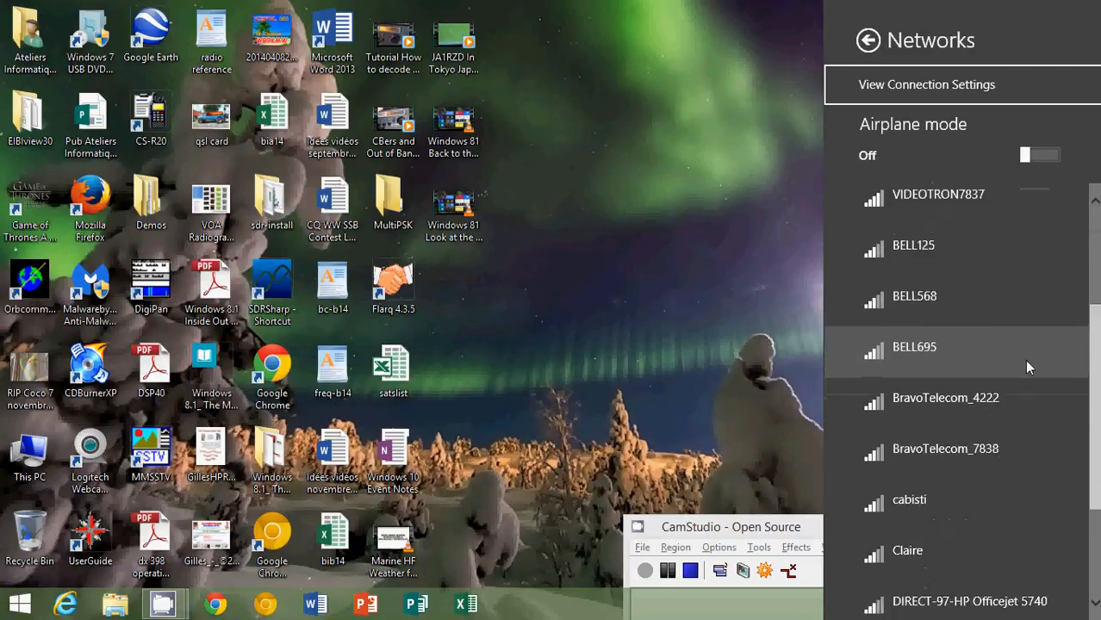
scroll("down", 3)
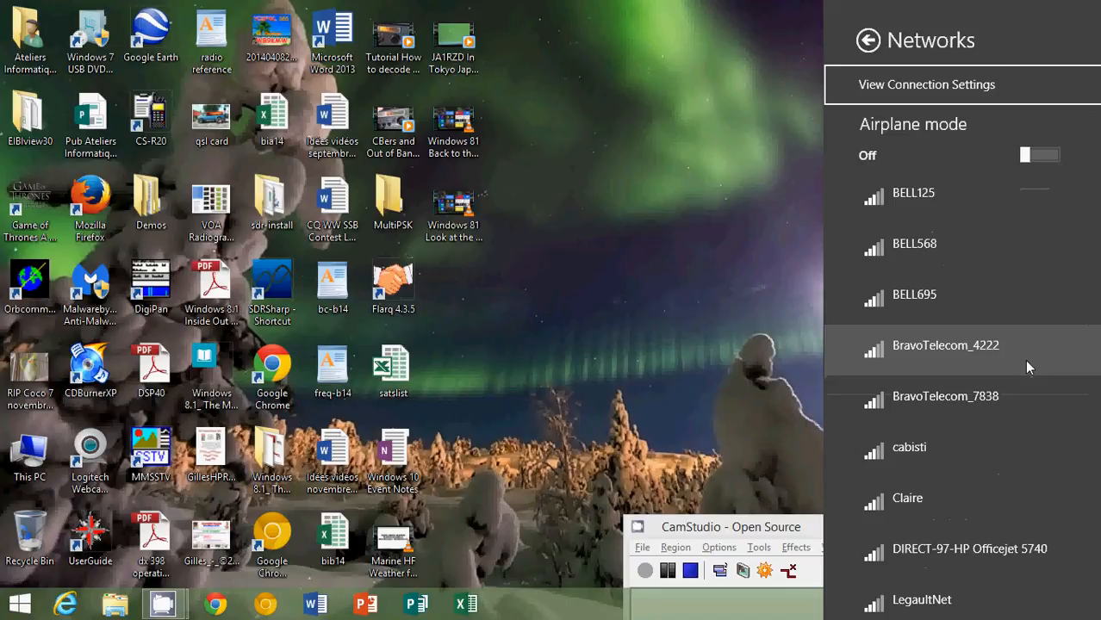
scroll("down", 3)
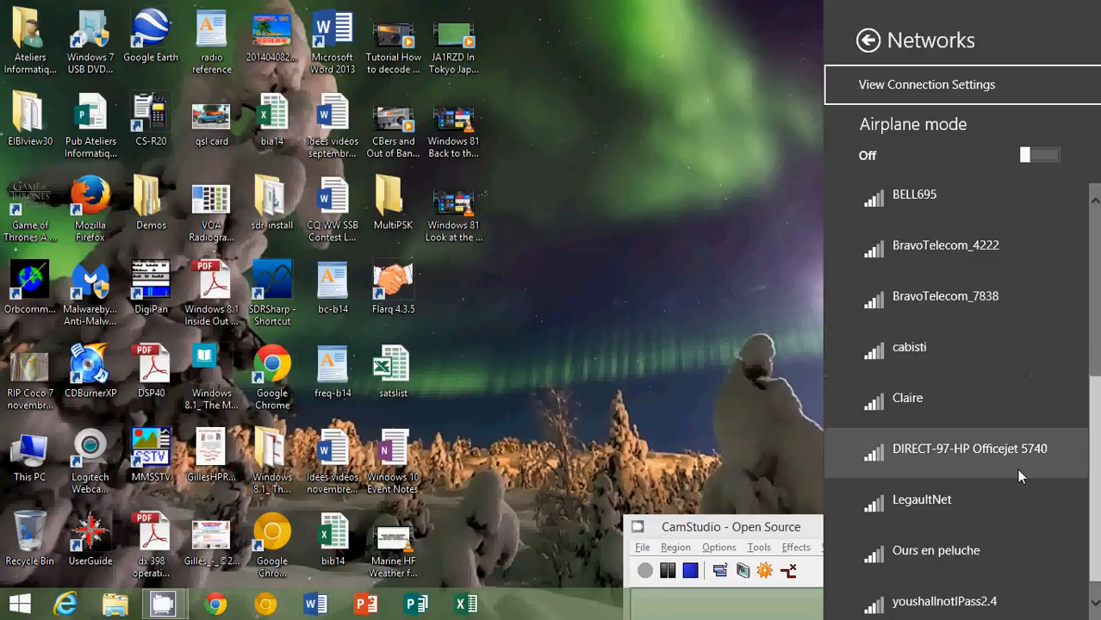
scroll("down", 3)
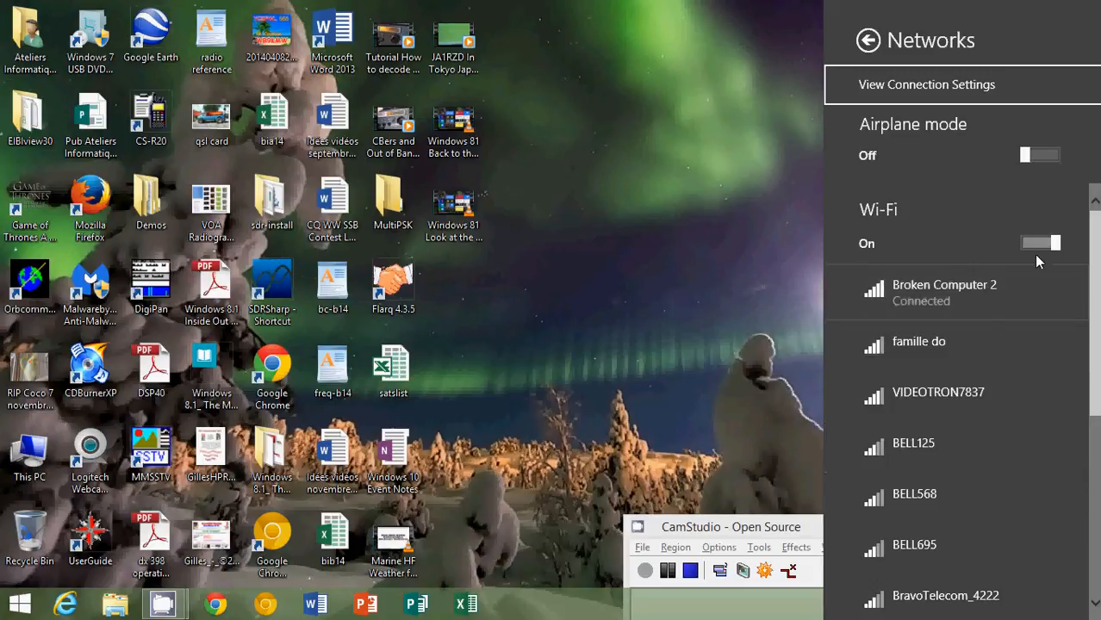
mouse_move(943, 182)
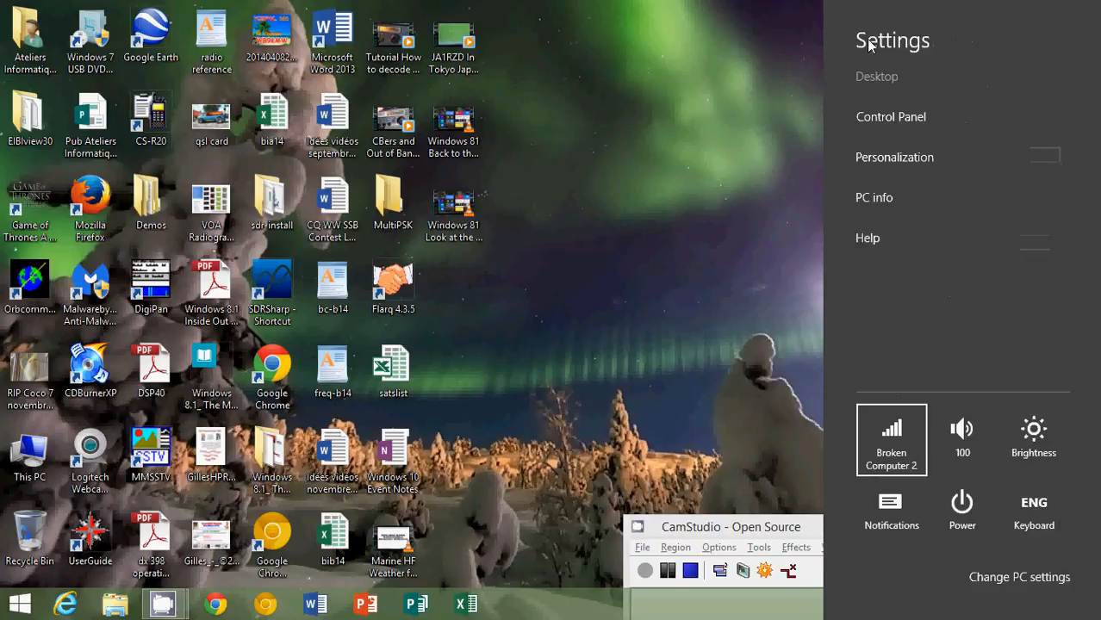
left_click(962, 429)
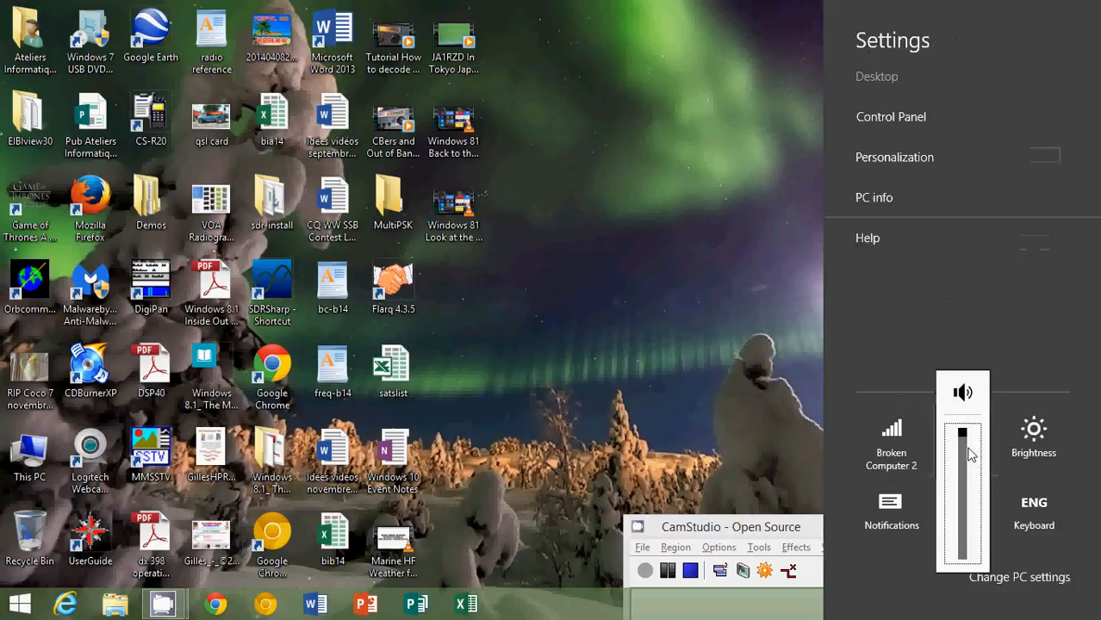
left_click(961, 439)
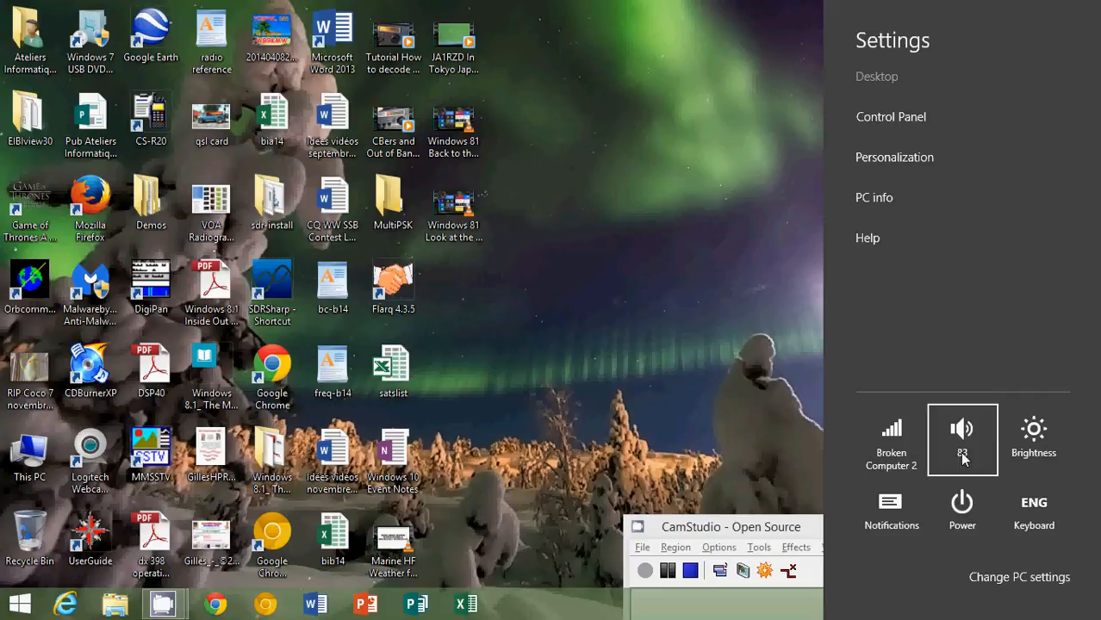
left_click(961, 429)
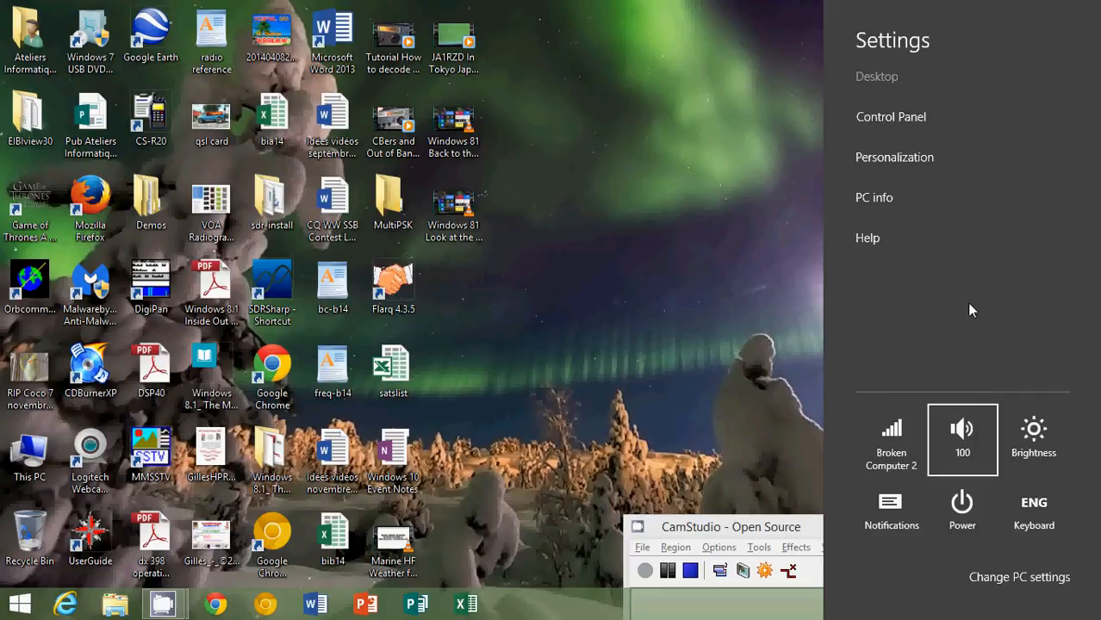
mouse_move(1048, 446)
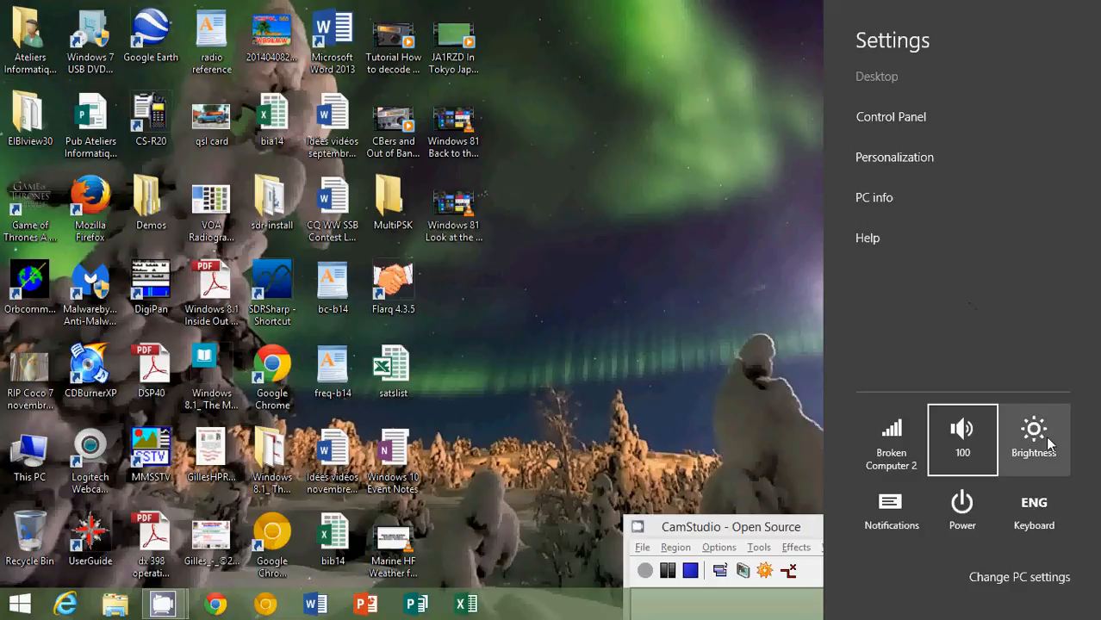
left_click(1033, 439)
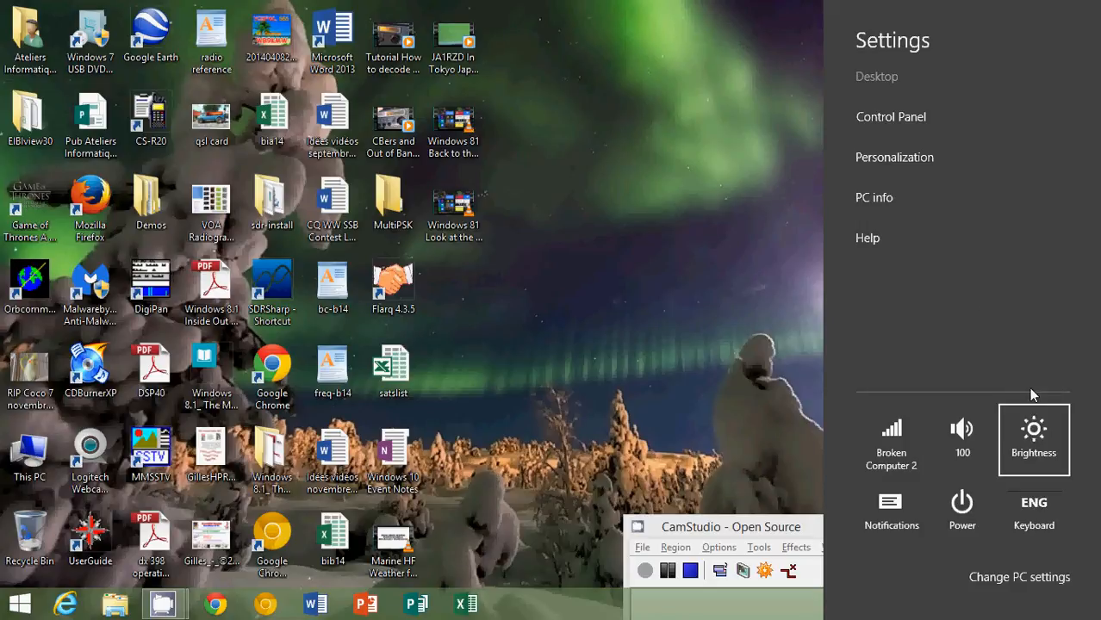
left_click(1033, 439)
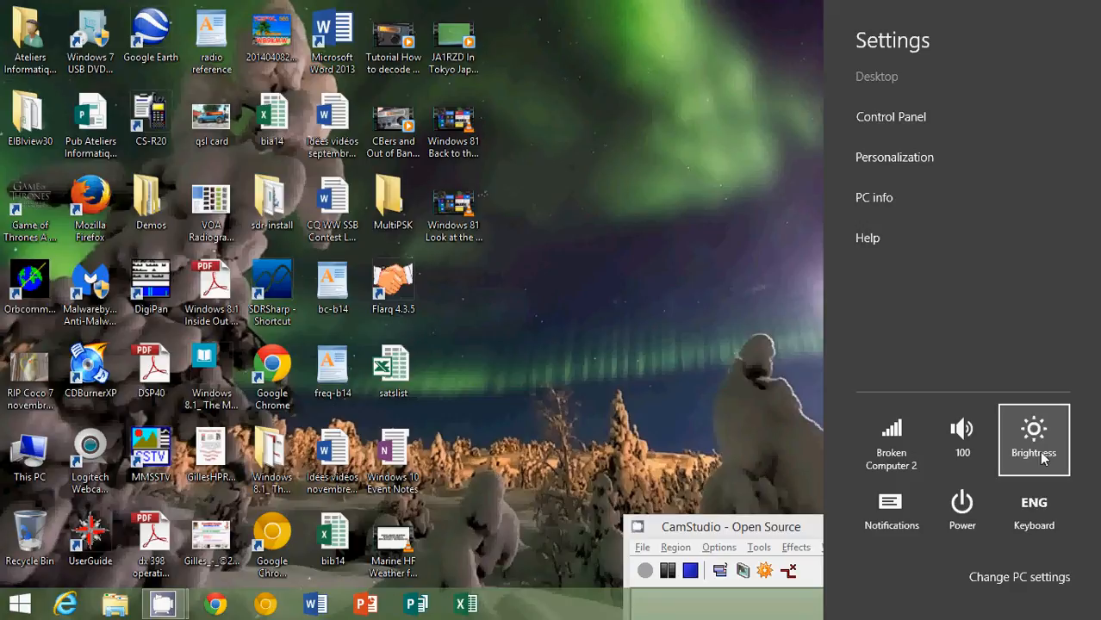
- Show the Notifications choices for hiding them for 1, 3 or 8 hours
left_click(890, 501)
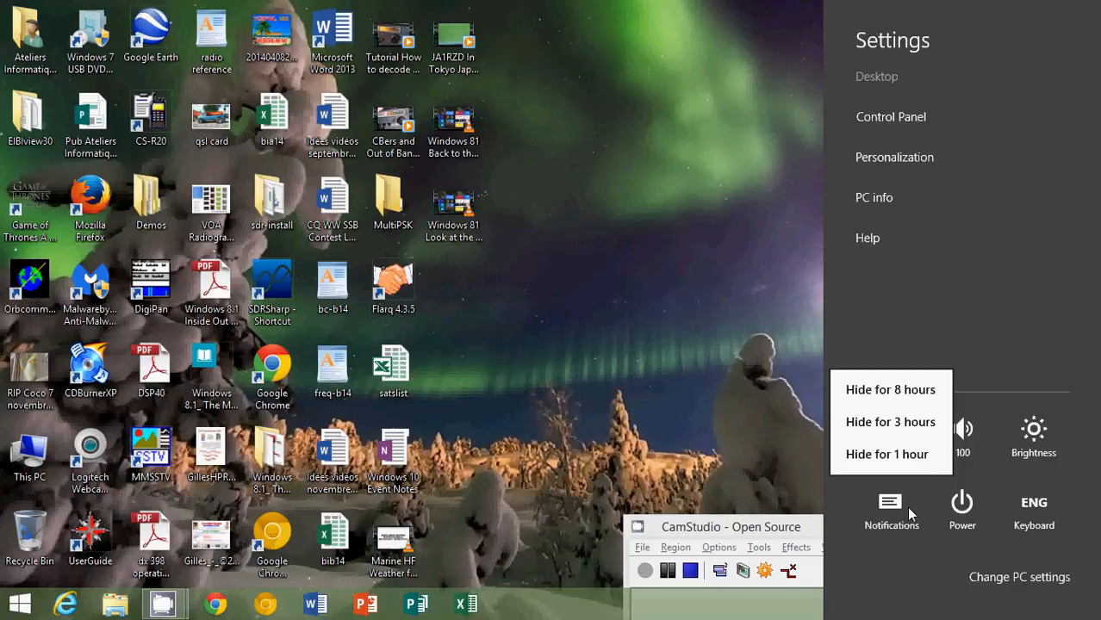
mouse_move(999, 462)
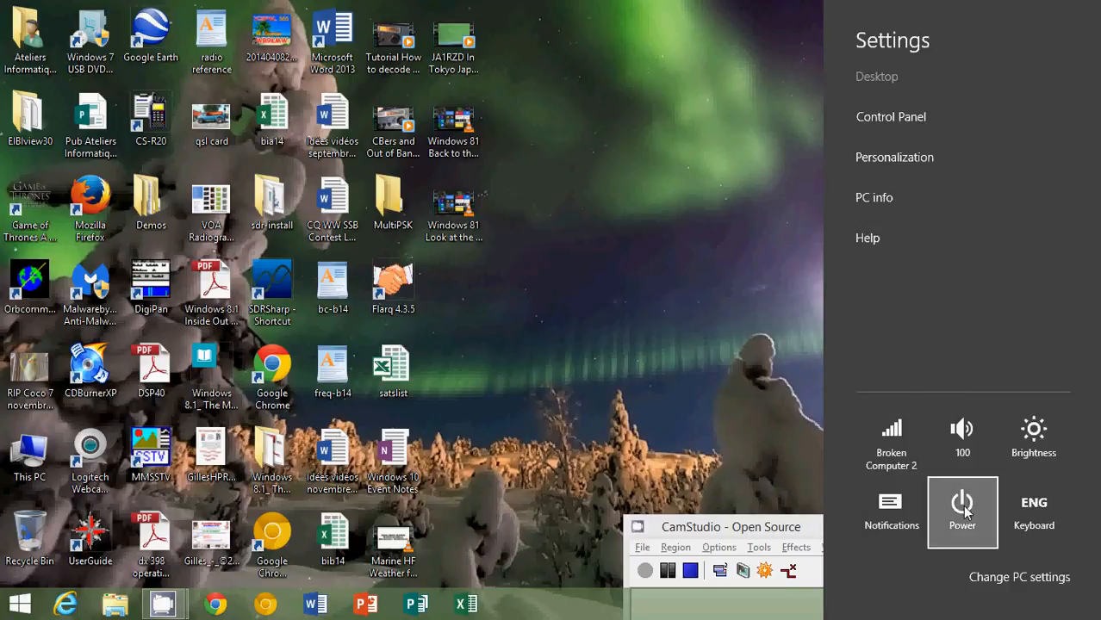
- Show the Power choices: Sleep, Shut down and Restart
left_click(961, 510)
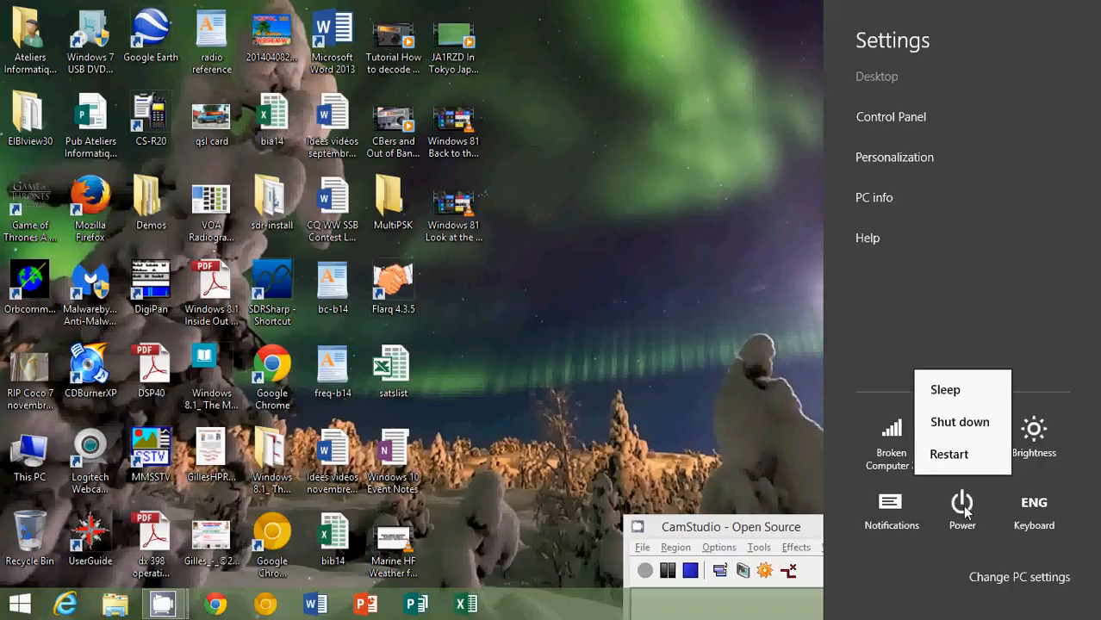
mouse_move(816, 422)
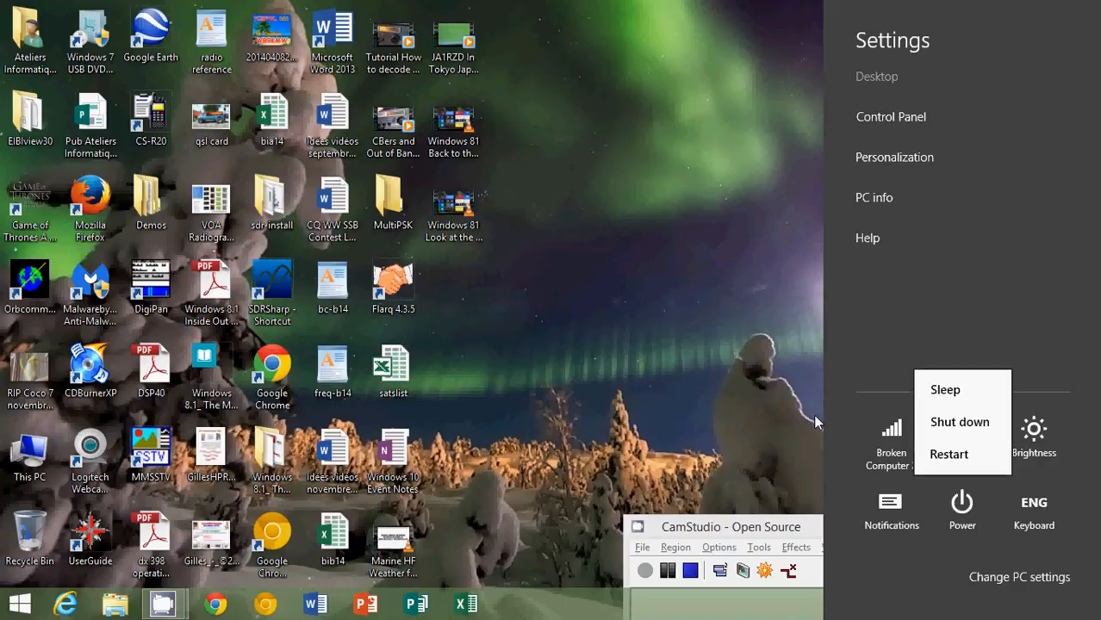
mouse_move(946, 517)
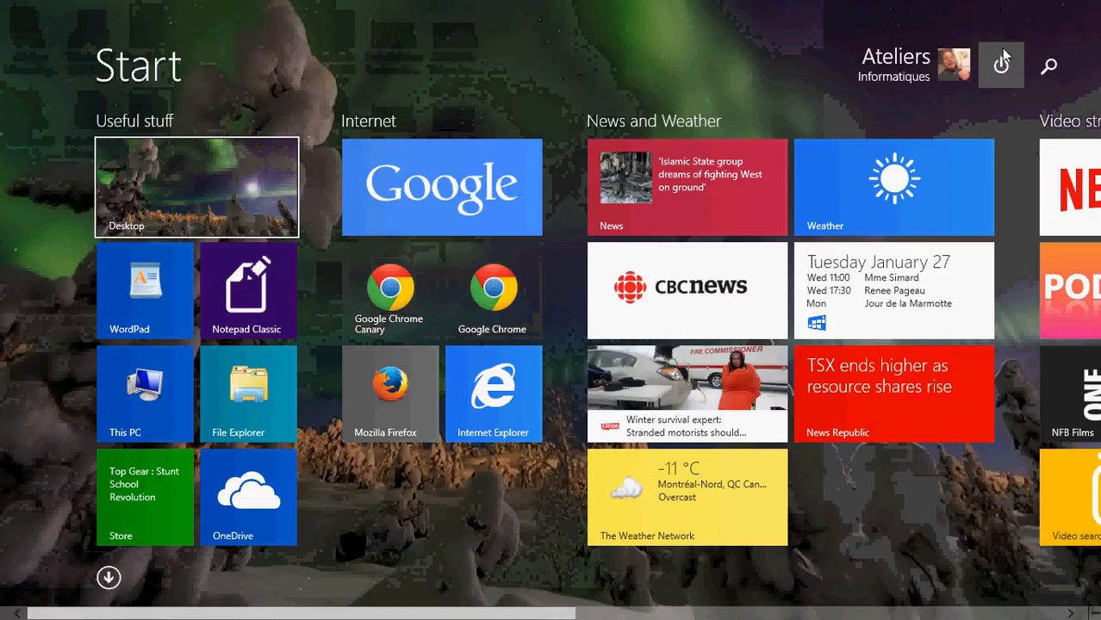
- Show the power button options beside the account name, then the Start screen's quick settings pane
left_click(999, 66)
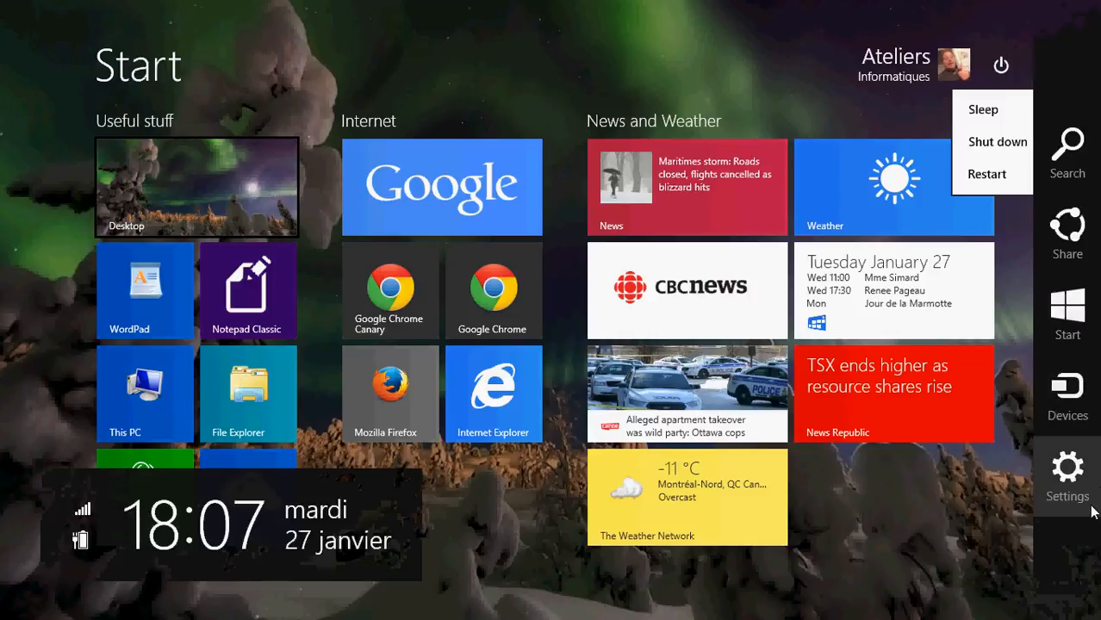
left_click(1065, 465)
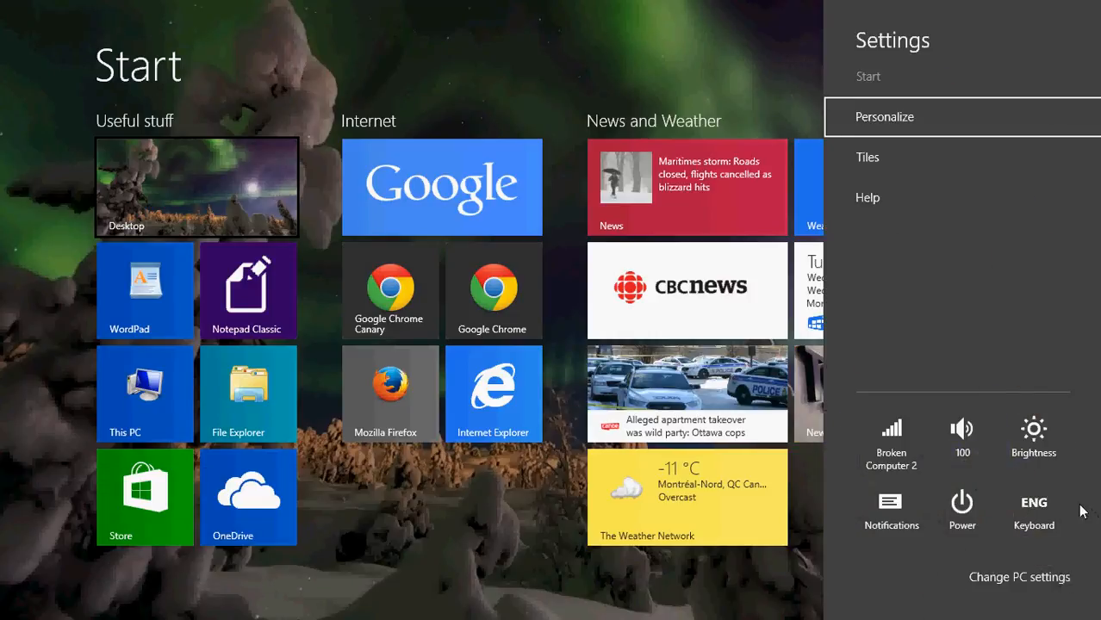
left_click(1034, 508)
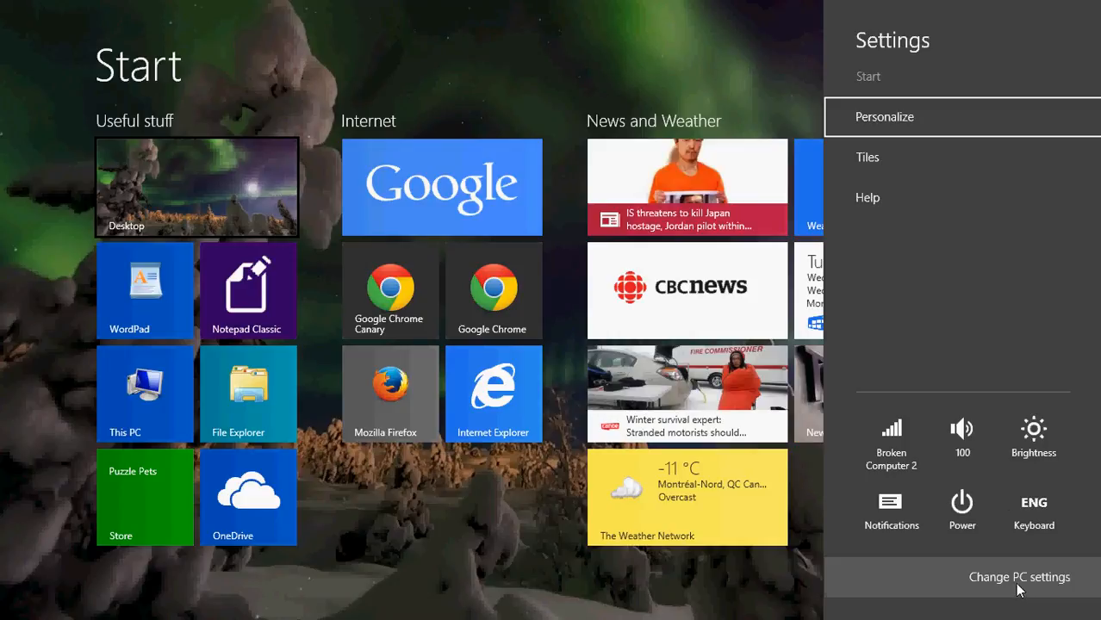
- Enter PC settings, browse PC and devices through Display, Devices and Mouse and touchpad, then go back to the main list
left_click(1019, 577)
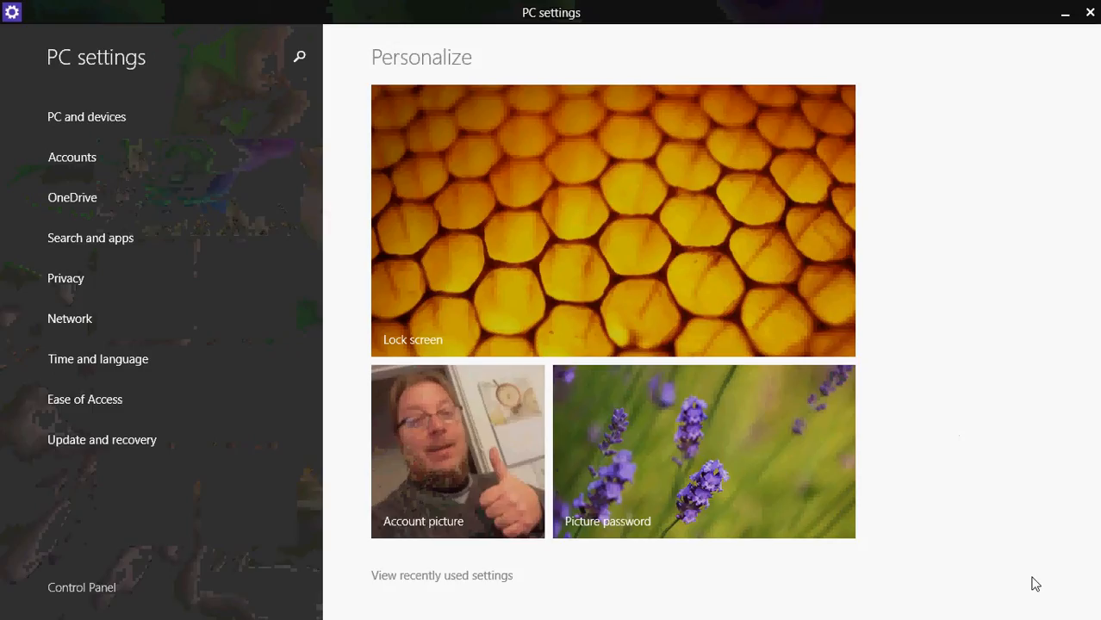
mouse_move(85, 87)
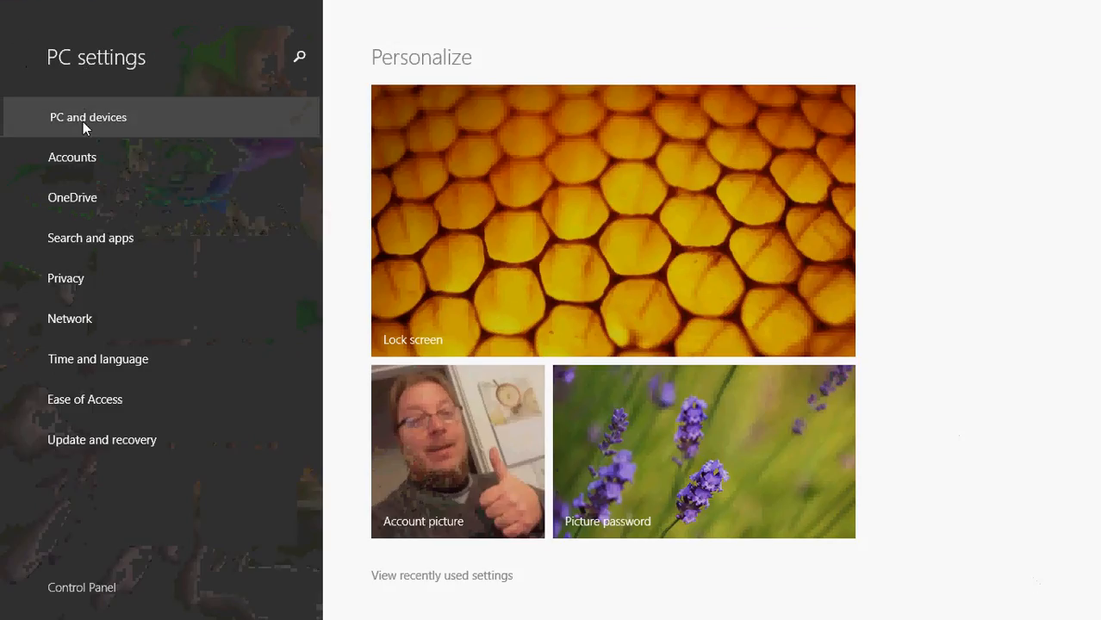
left_click(88, 118)
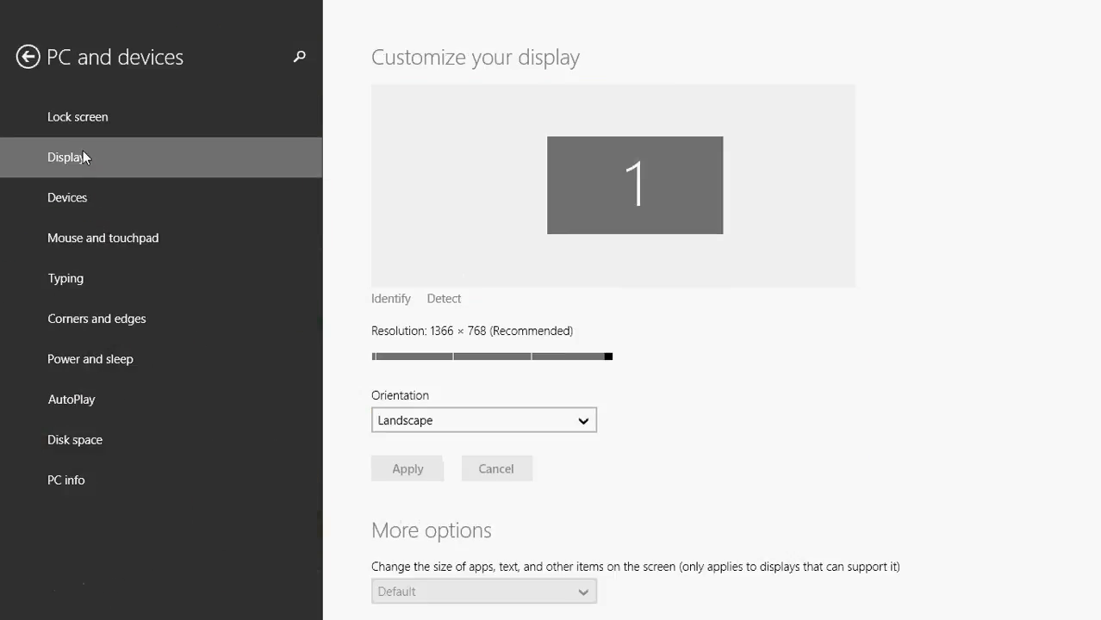
left_click(67, 196)
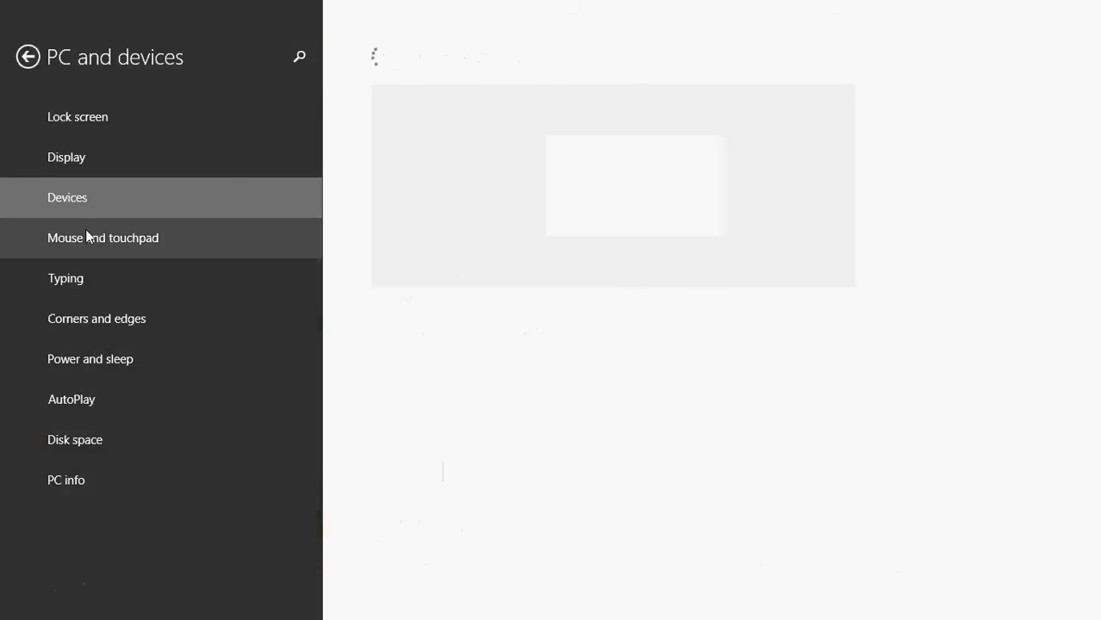
left_click(103, 237)
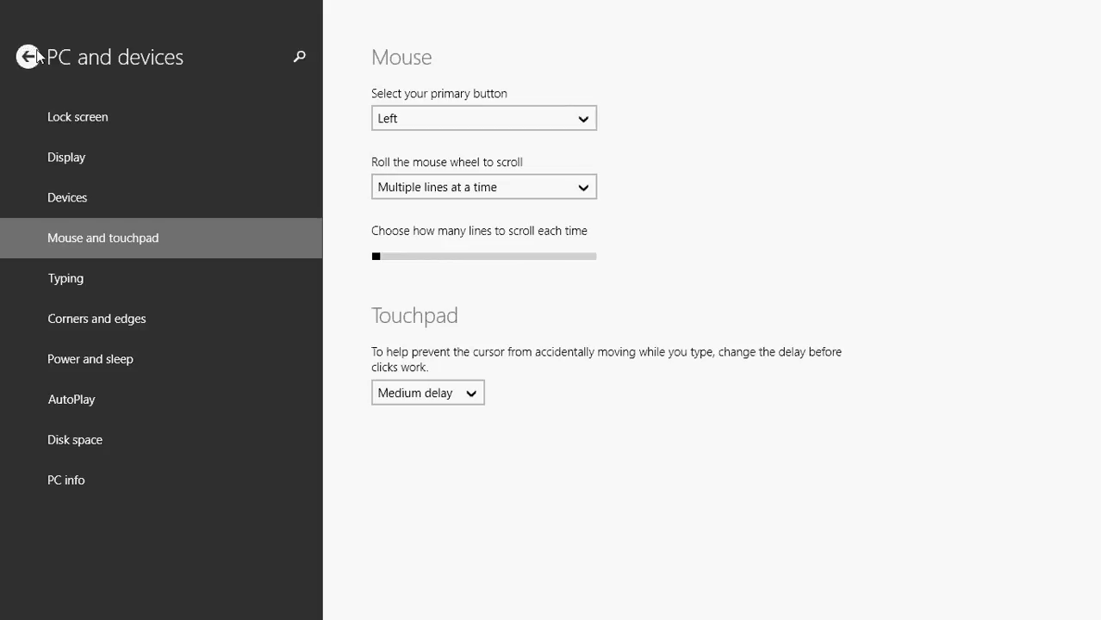
left_click(31, 56)
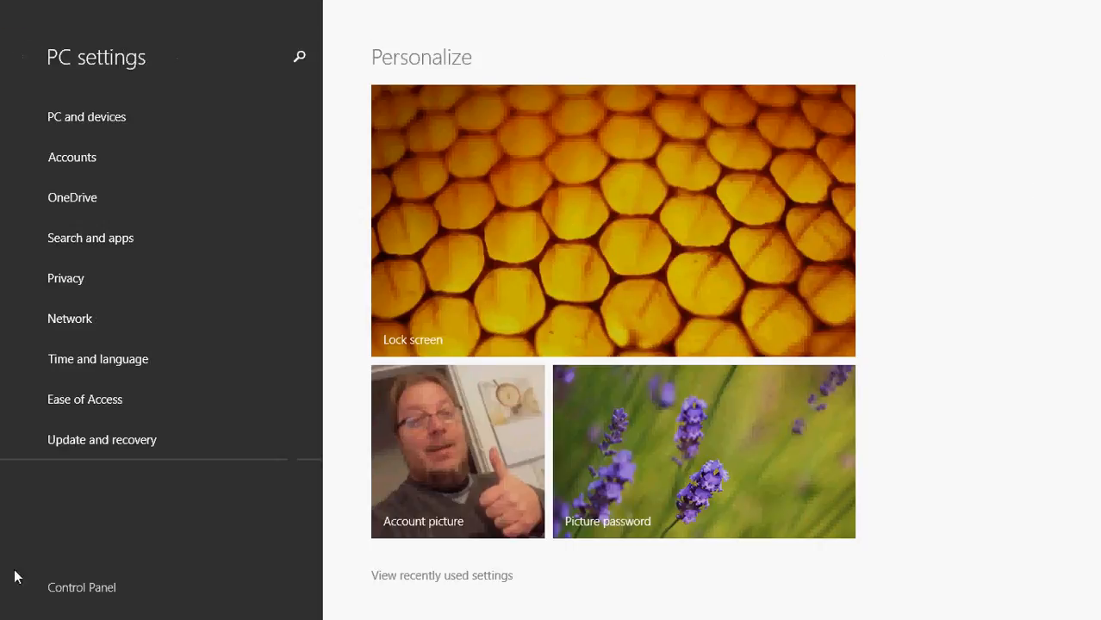
mouse_move(686, 324)
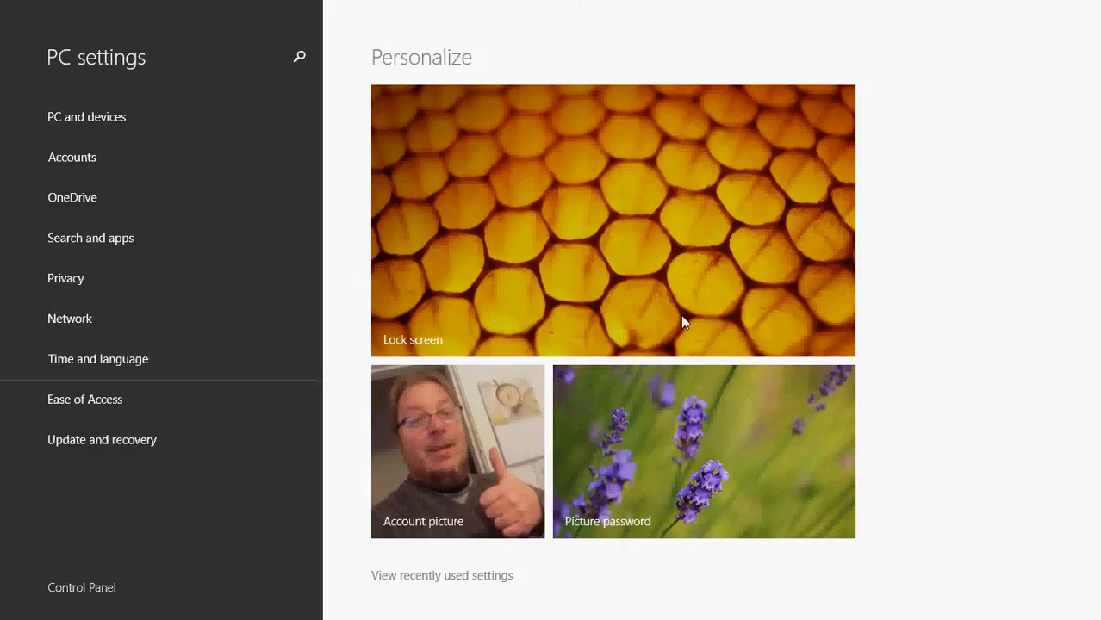
mouse_move(999, 217)
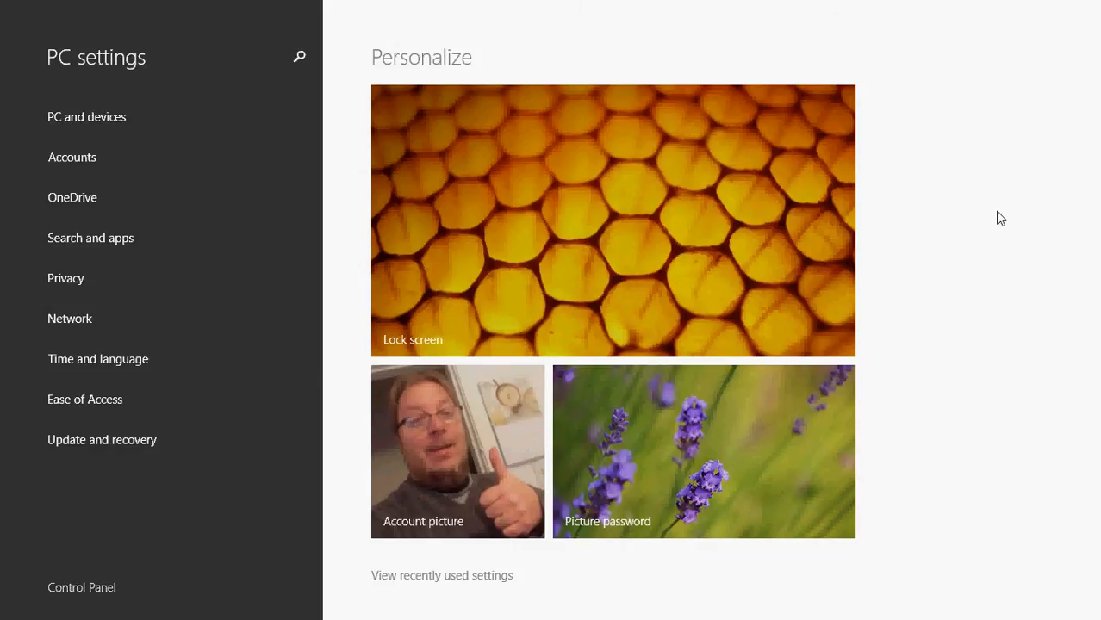
mouse_move(918, 455)
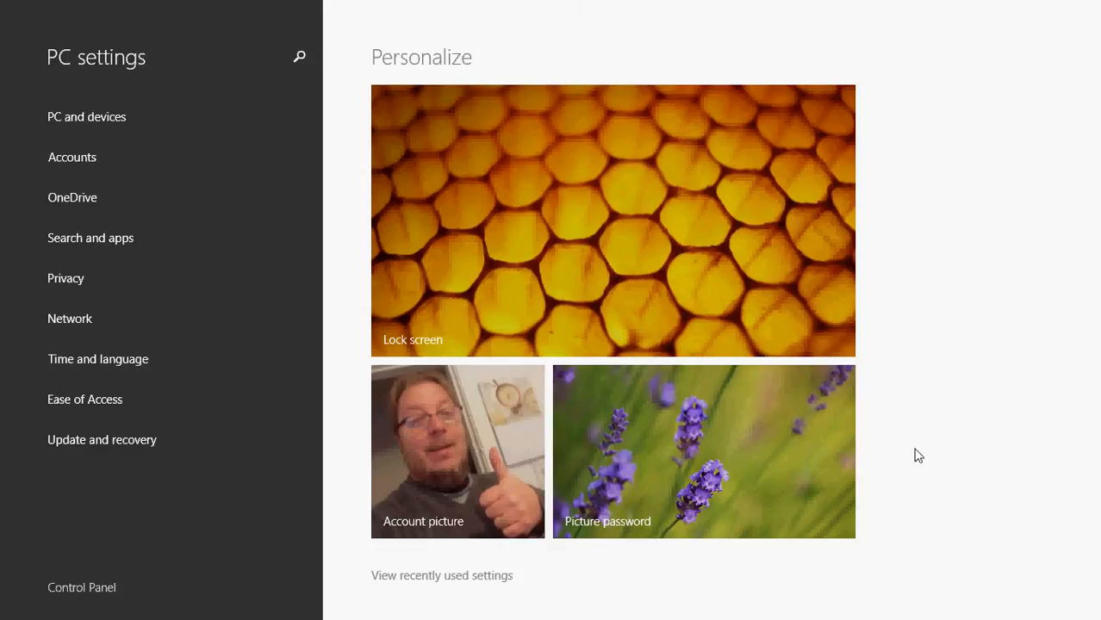
mouse_move(83, 594)
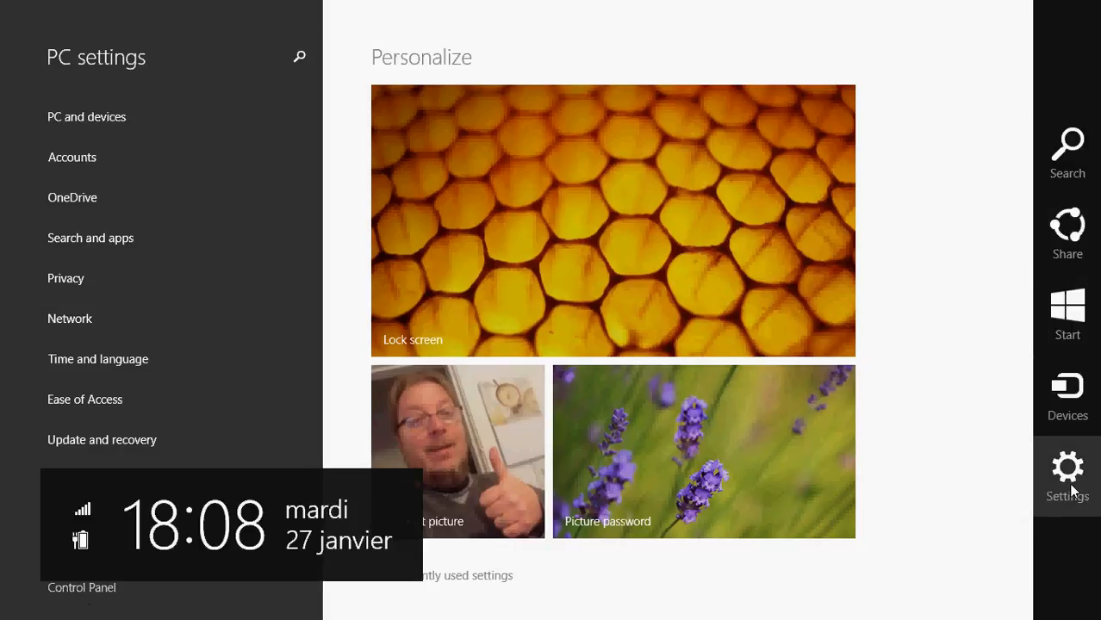
left_click(1068, 467)
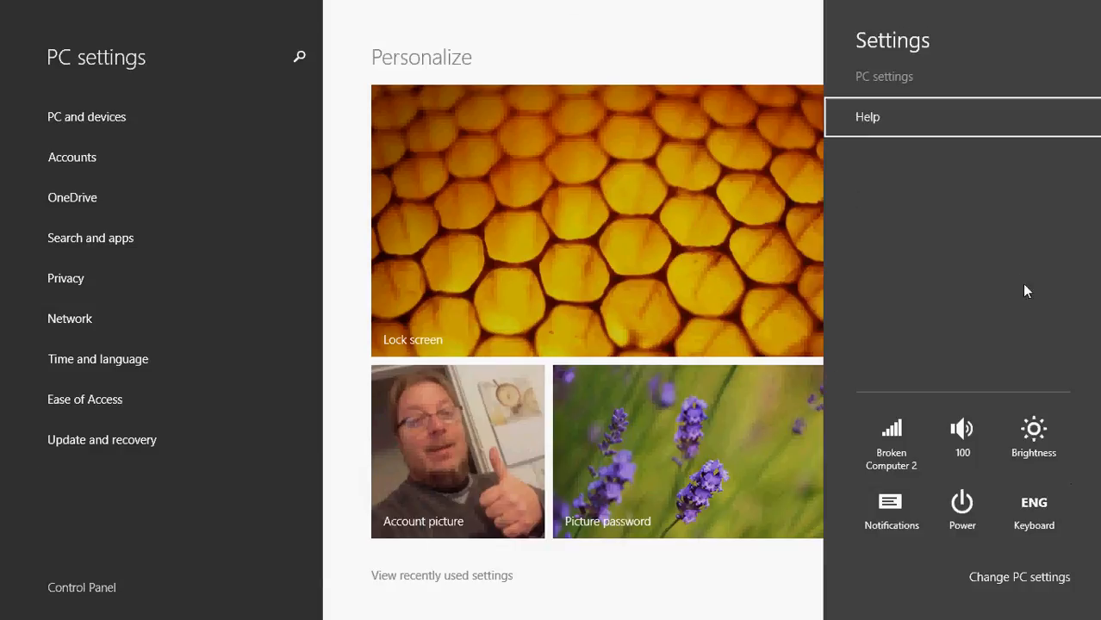
mouse_move(668, 141)
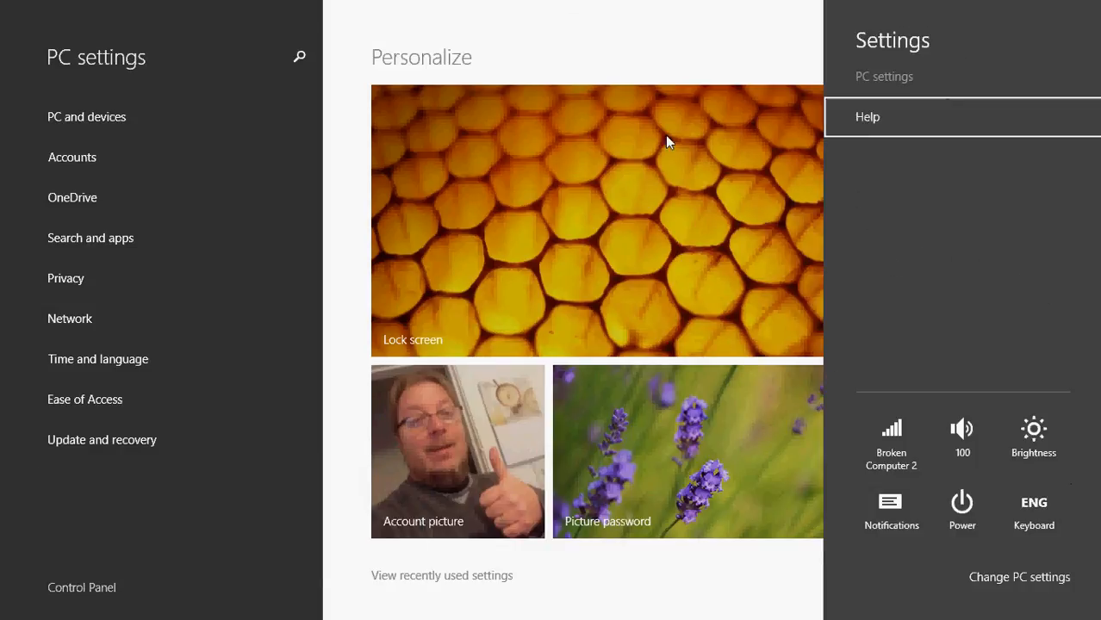
mouse_move(906, 189)
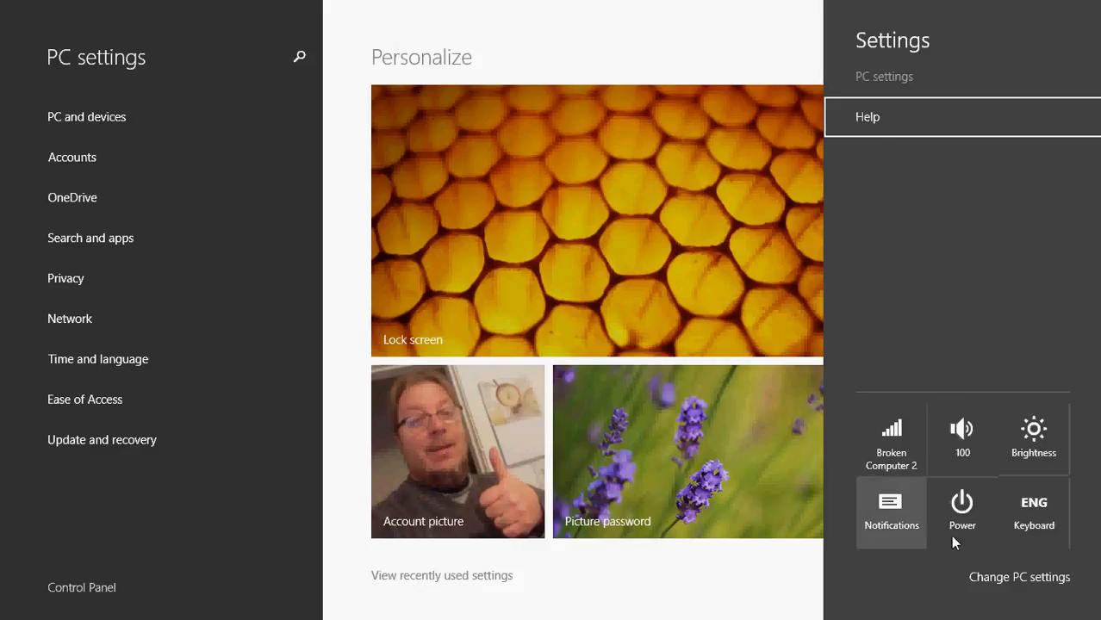
mouse_move(959, 437)
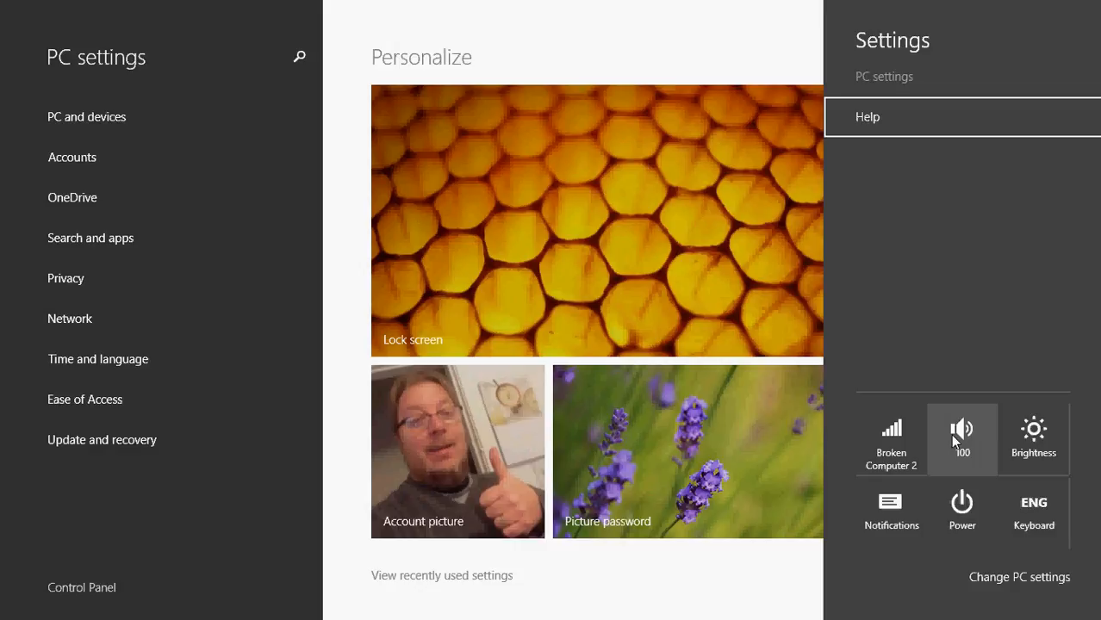
mouse_move(961, 513)
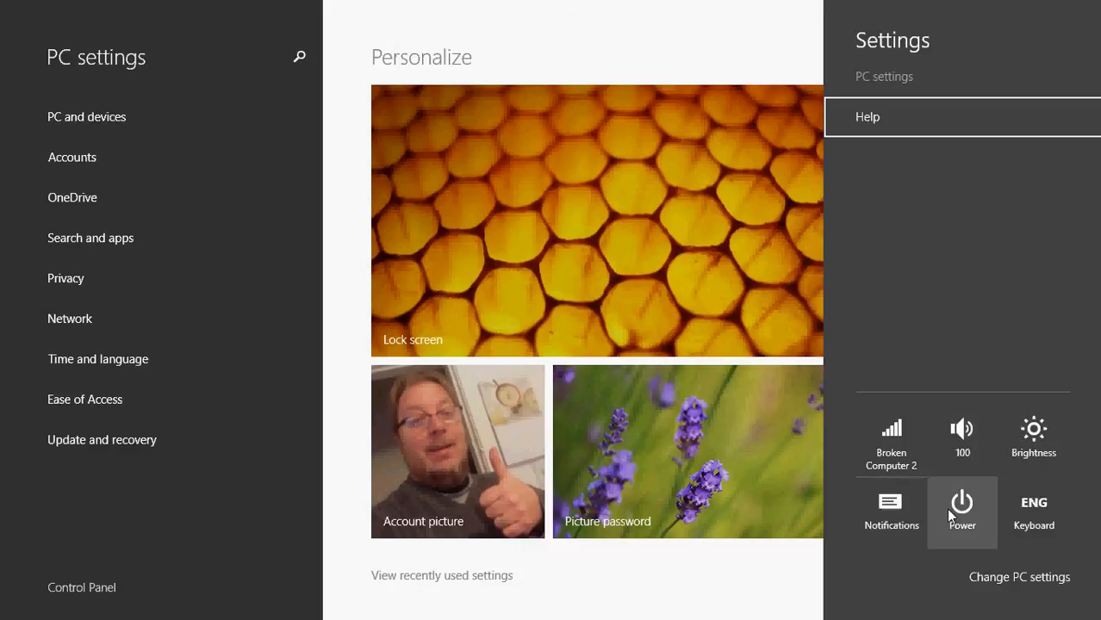
mouse_move(1048, 500)
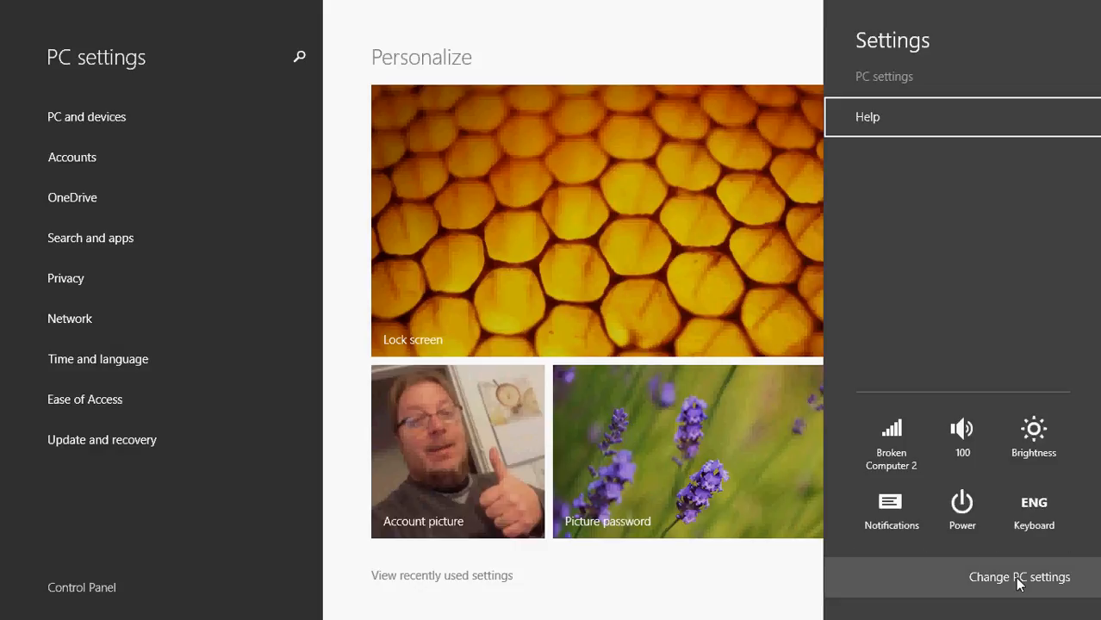
mouse_move(662, 44)
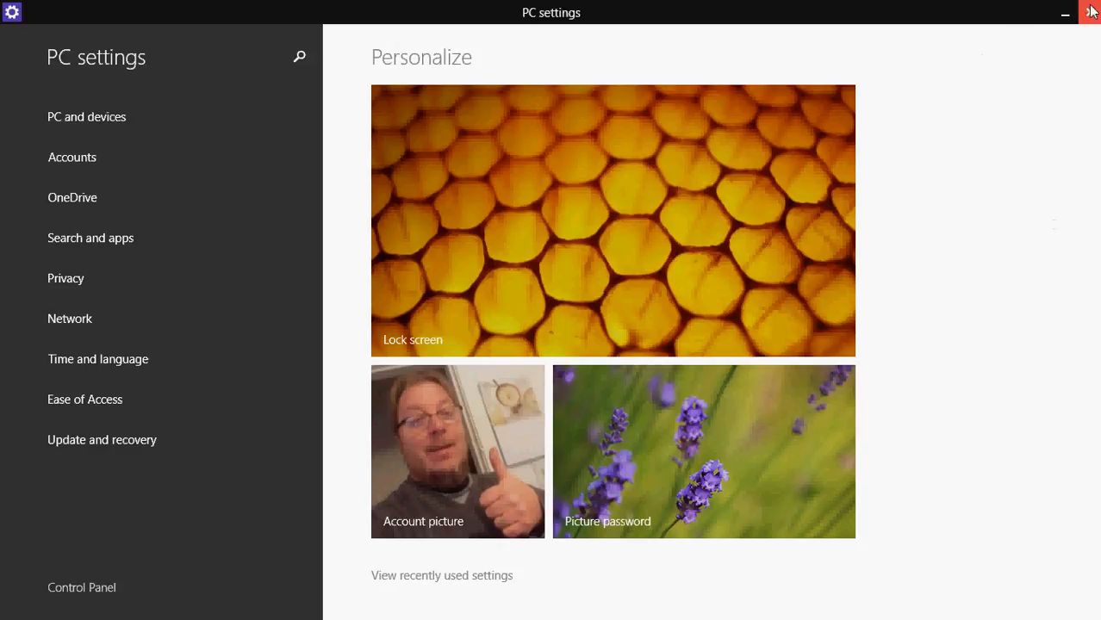
- Close PC settings from its title bar and land back on the desktop
left_click(1090, 10)
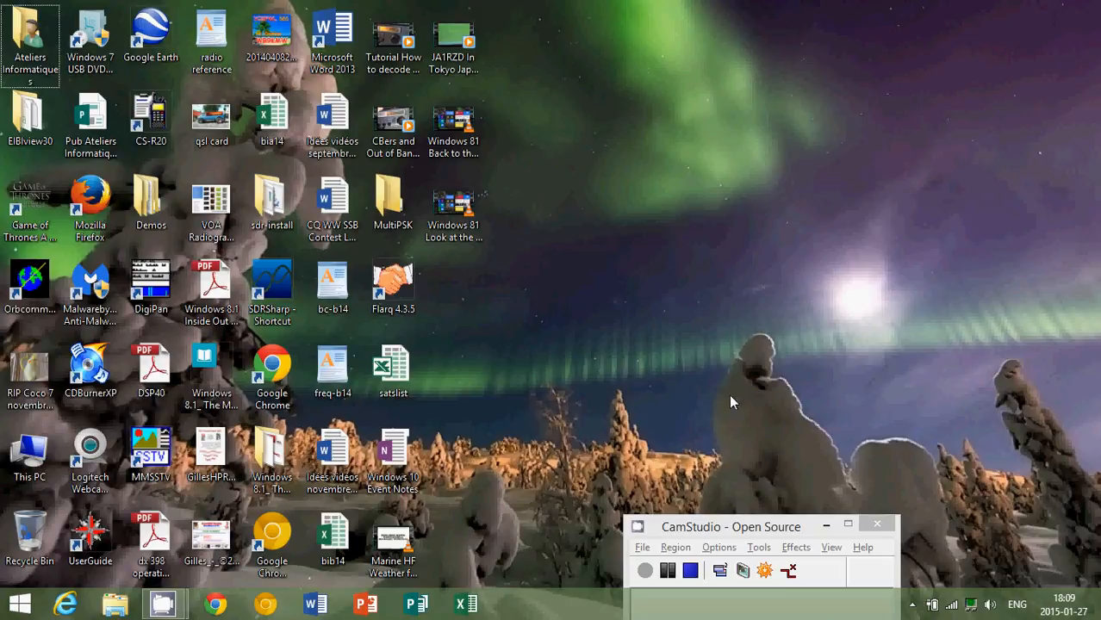
mouse_move(792, 384)
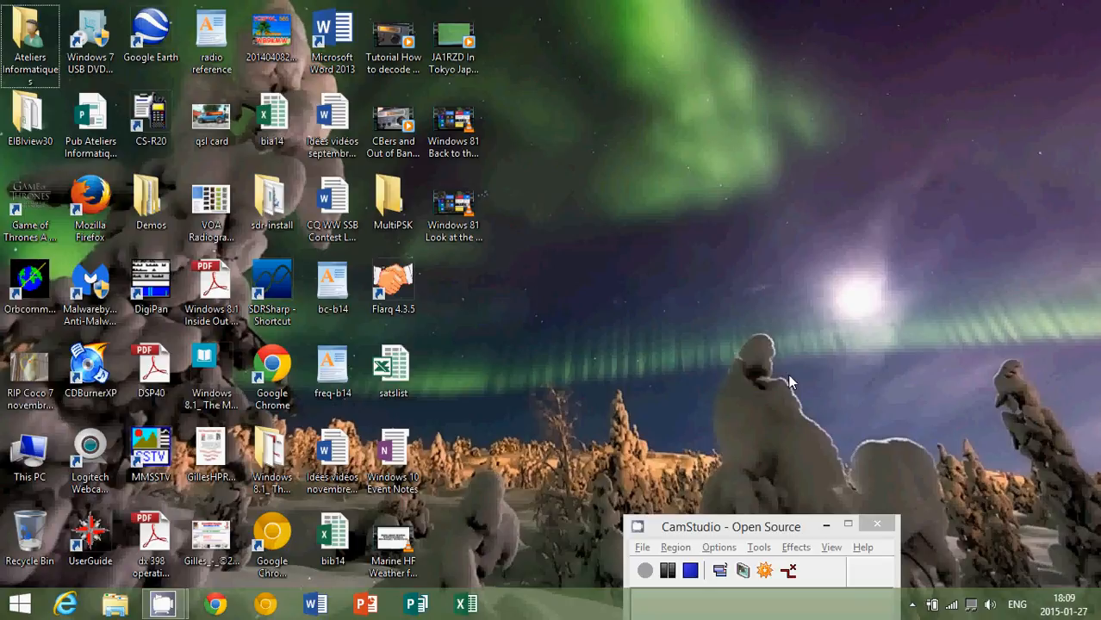
mouse_move(685, 441)
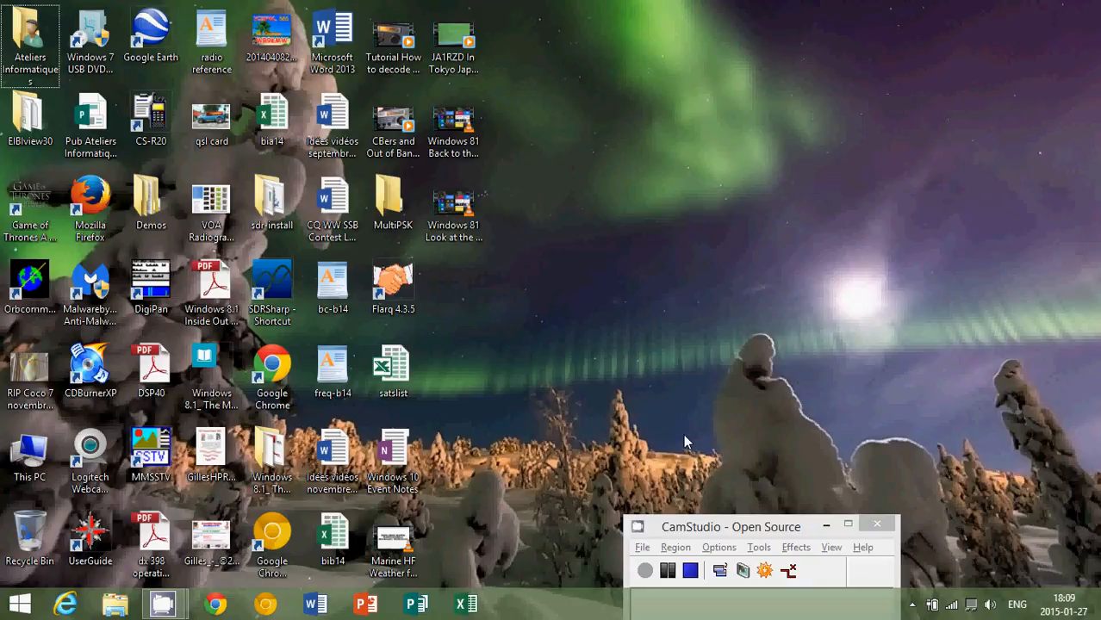
mouse_move(729, 416)
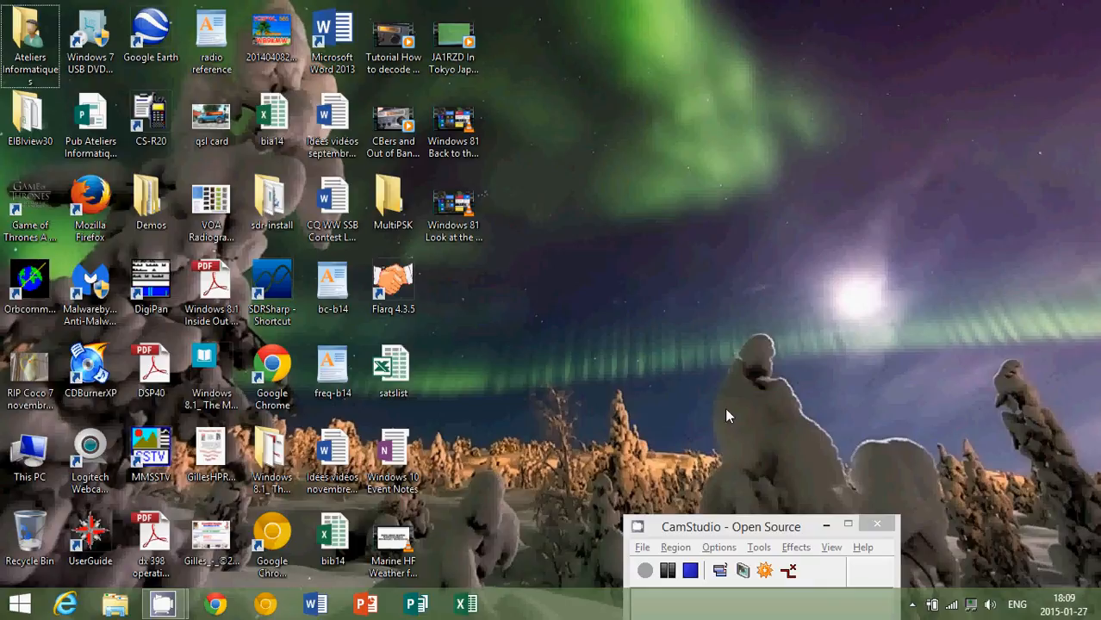
left_click(687, 572)
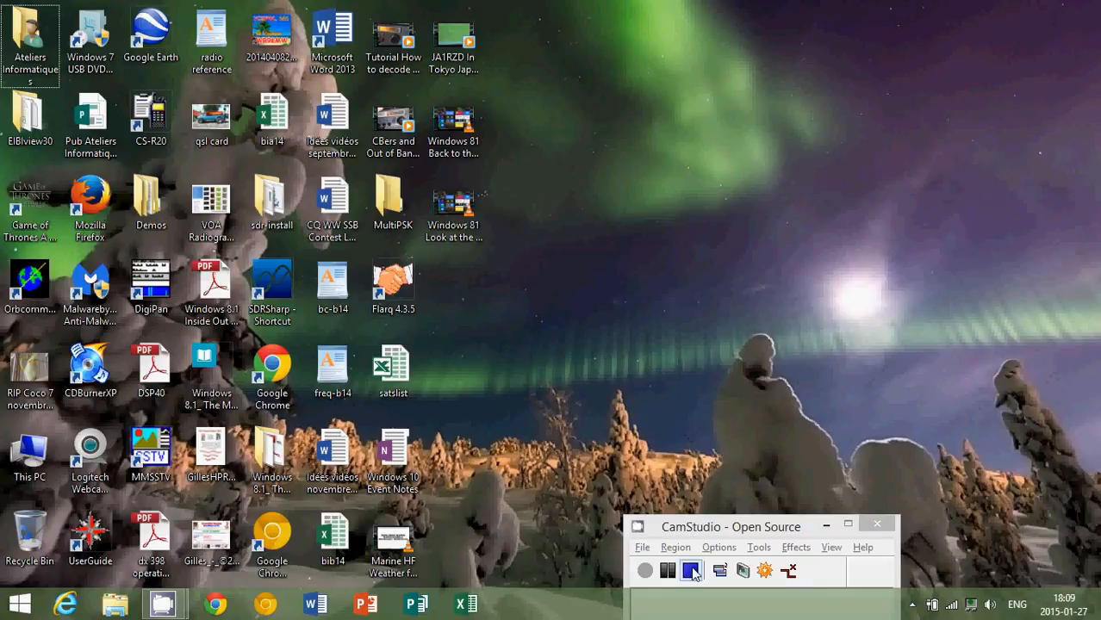